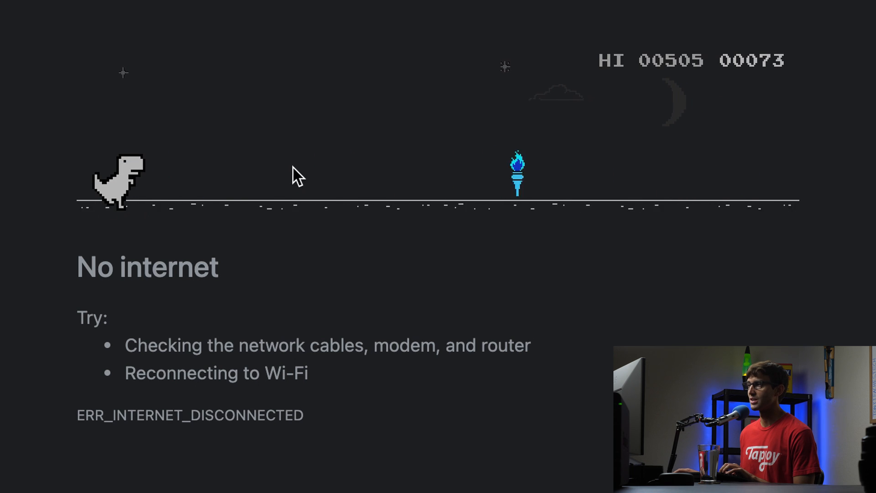
mouse_move(271, 218)
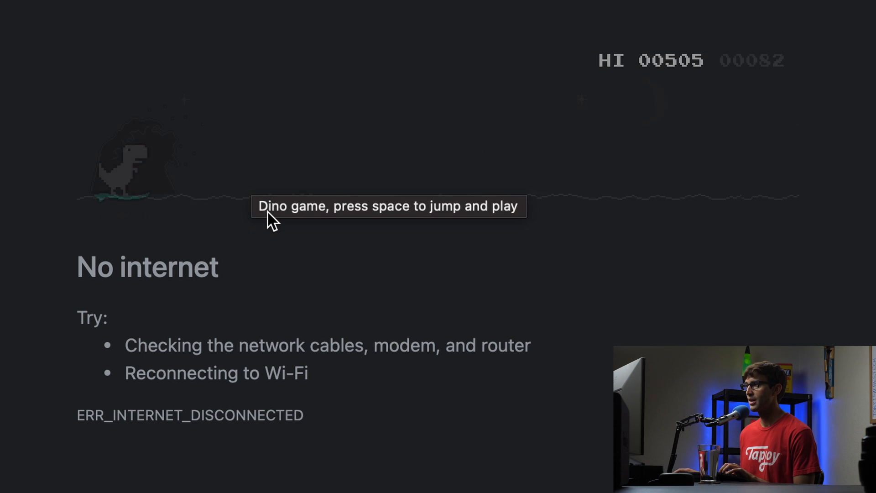
Step: Play the offline Dino game, restarting after a crash, until game over at a 505 high score
key(space)
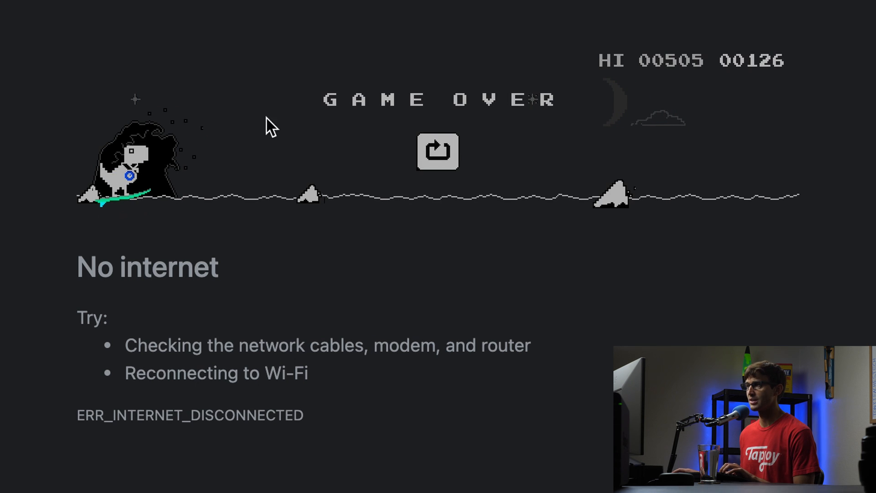
click(439, 152)
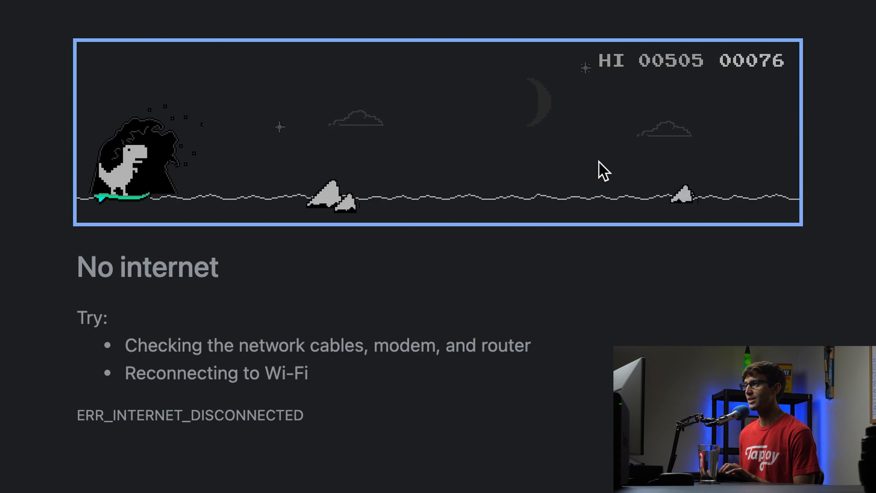
key(space)
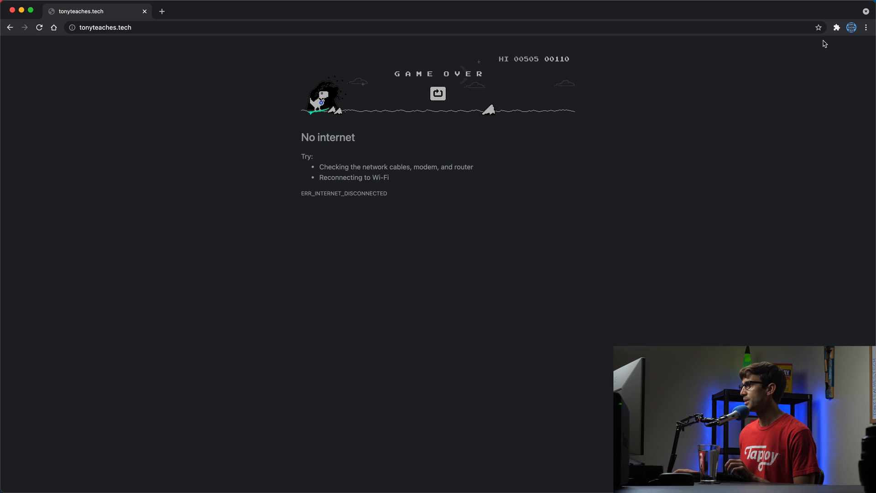
Step: Open Developer Tools from Chrome's main menu under More Tools
click(867, 28)
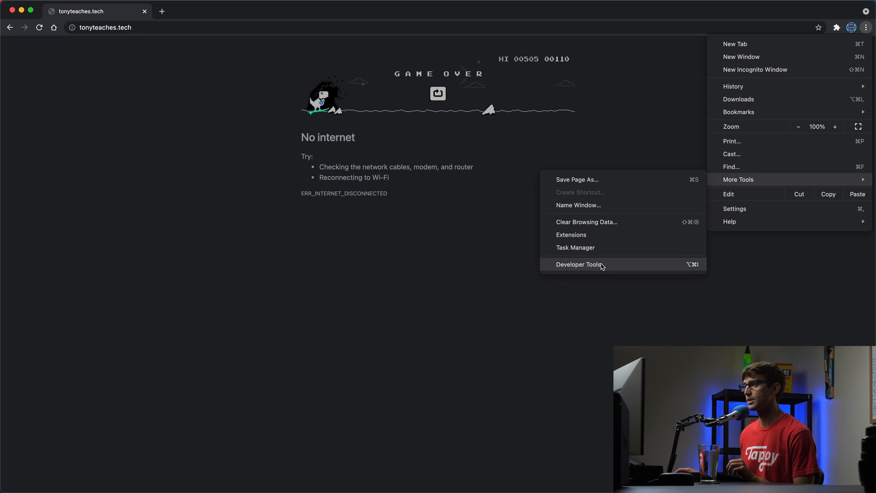
click(579, 264)
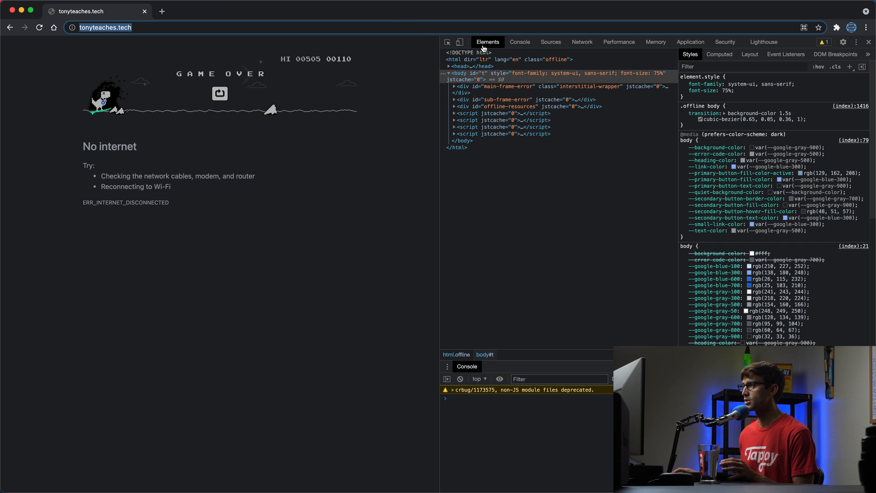
mouse_move(414, 27)
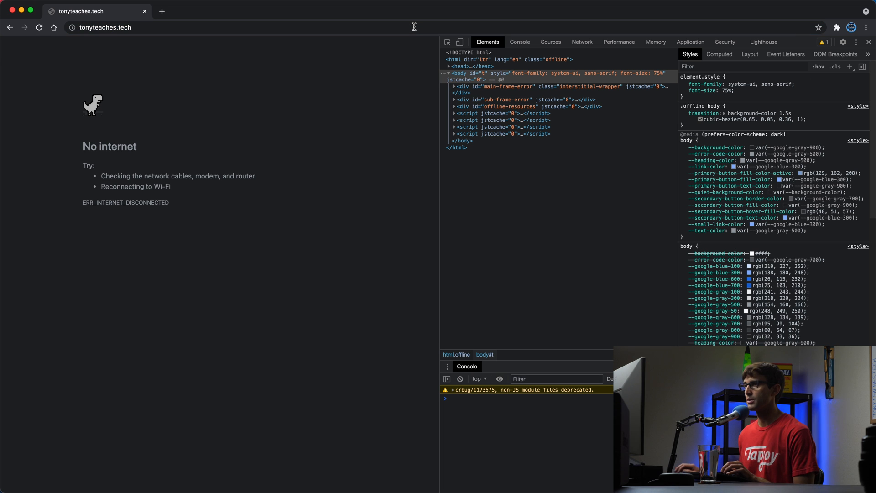
mouse_move(243, 97)
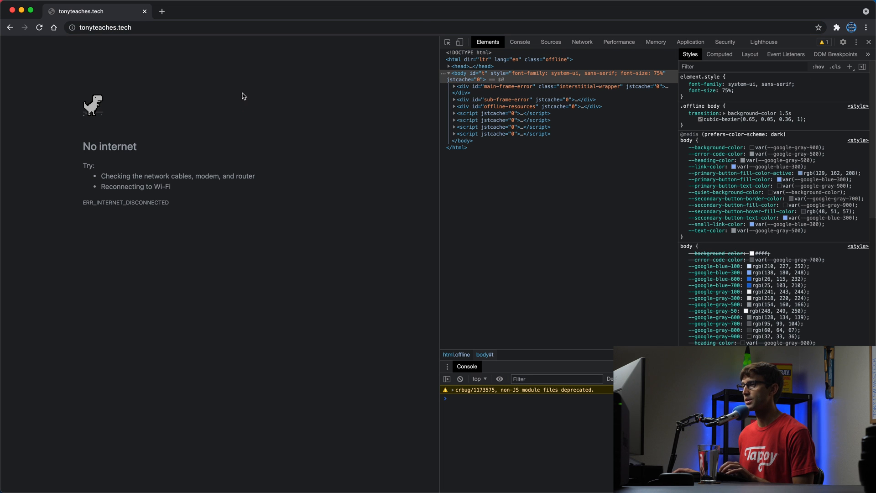
mouse_move(547, 36)
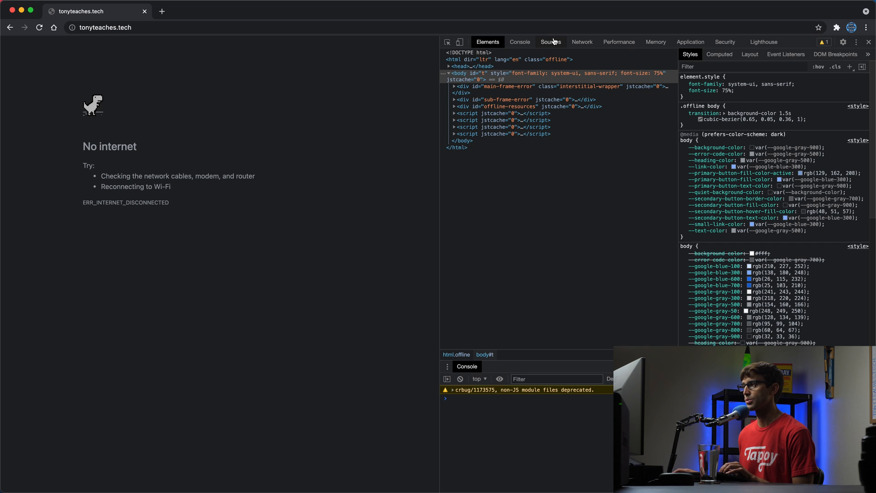
mouse_move(141, 110)
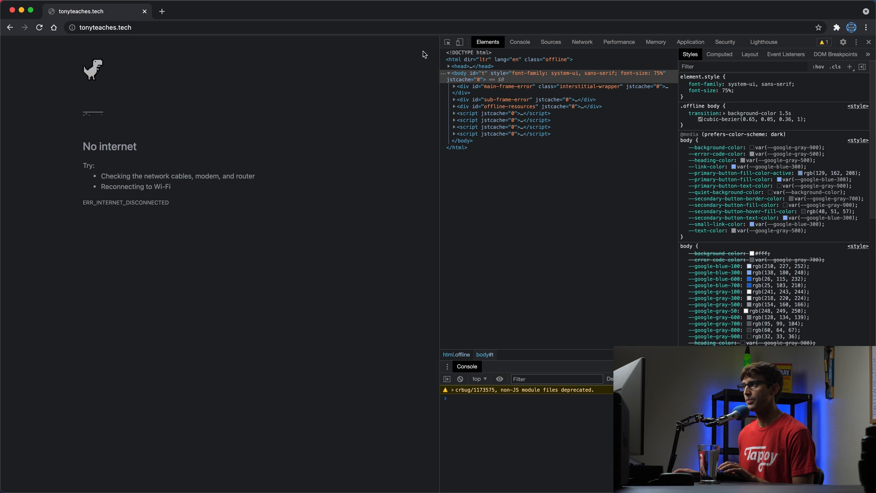
Step: Pause the game in the Sources panel and scroll through the VM406 Runner script
click(550, 42)
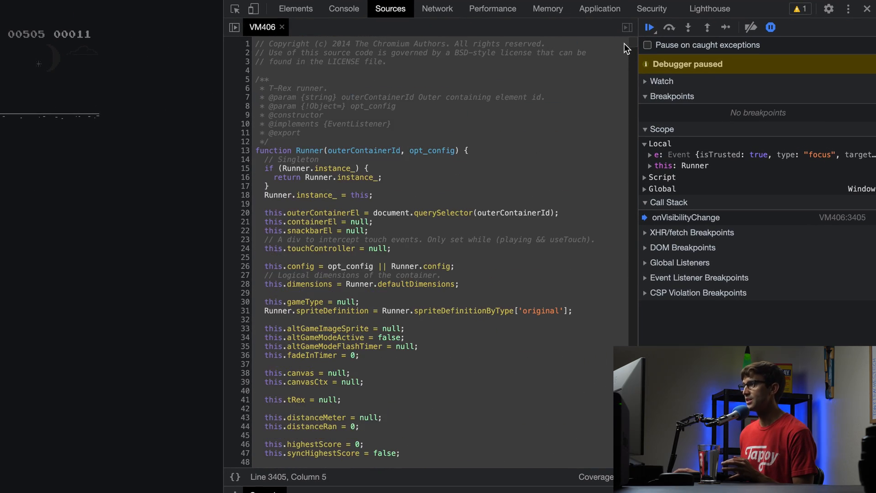
scroll(down, 3)
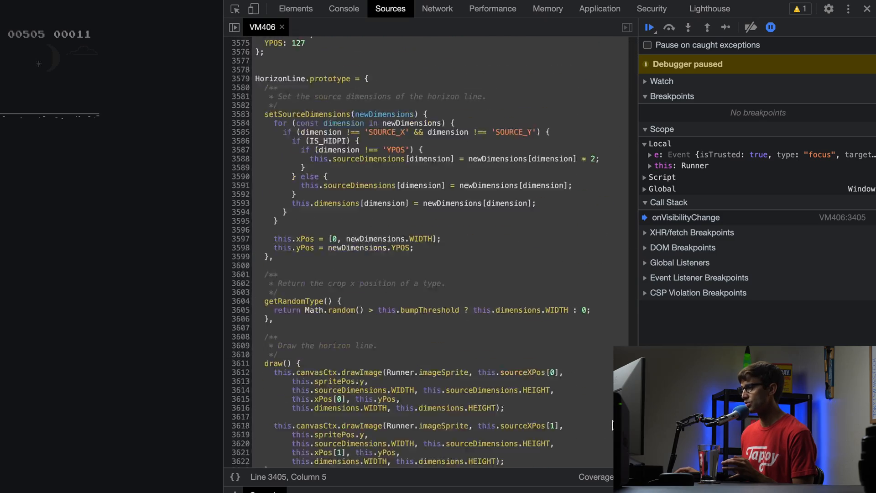
scroll(down, 3)
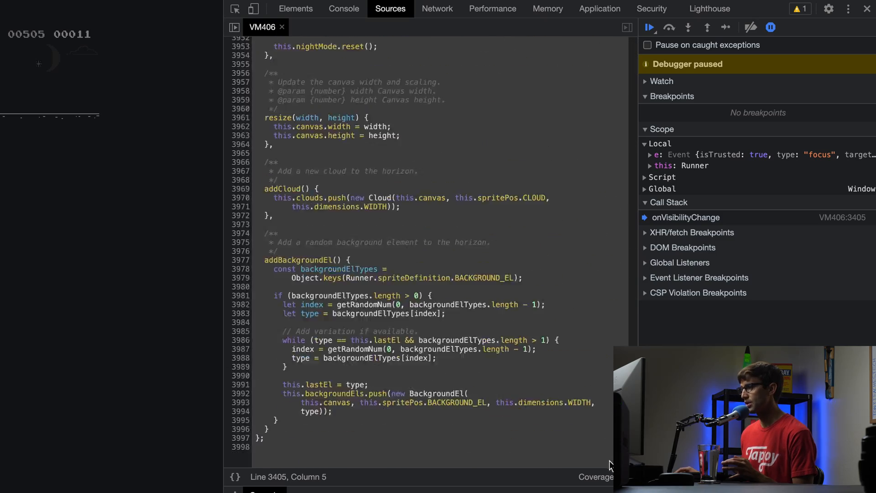
scroll(down, 3)
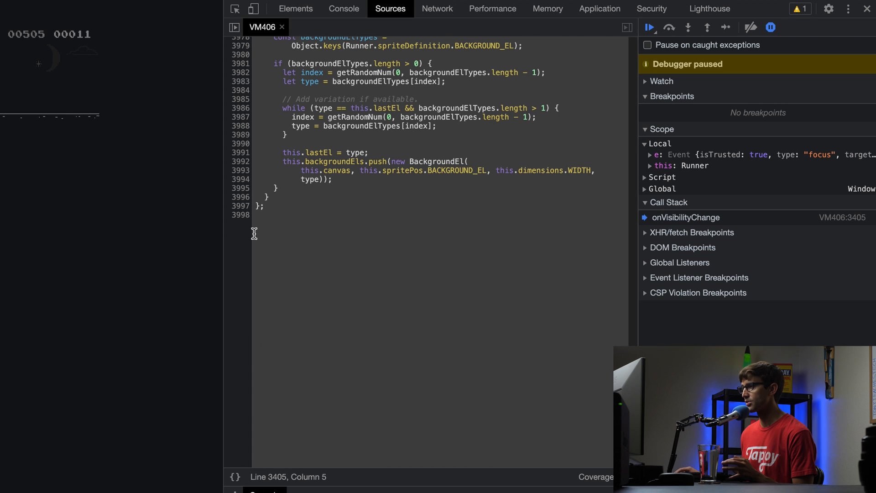
mouse_move(284, 223)
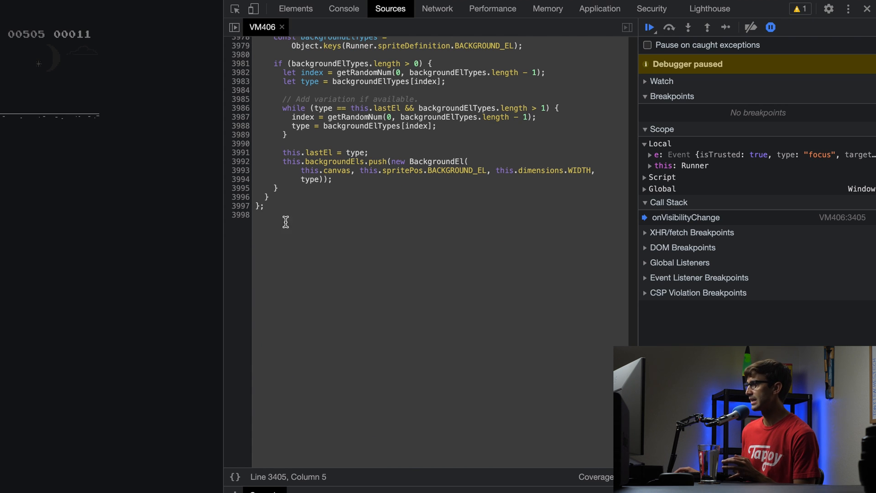
scroll(up, 3)
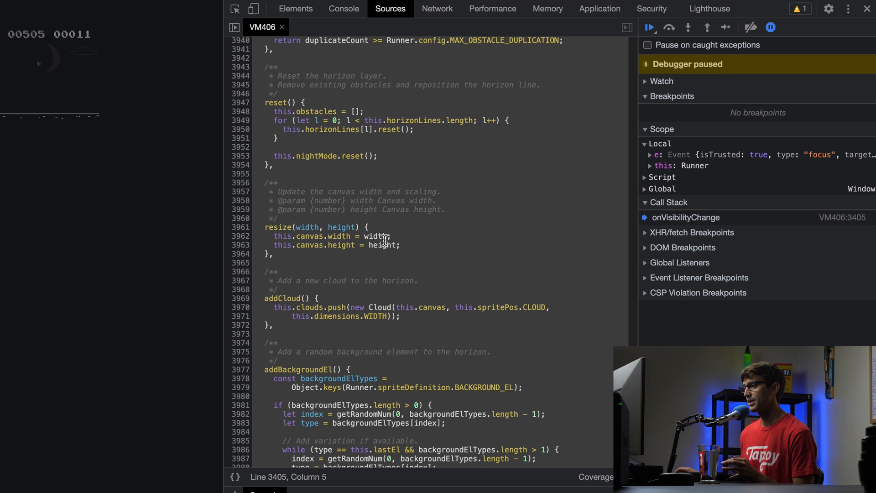
scroll(up, 3)
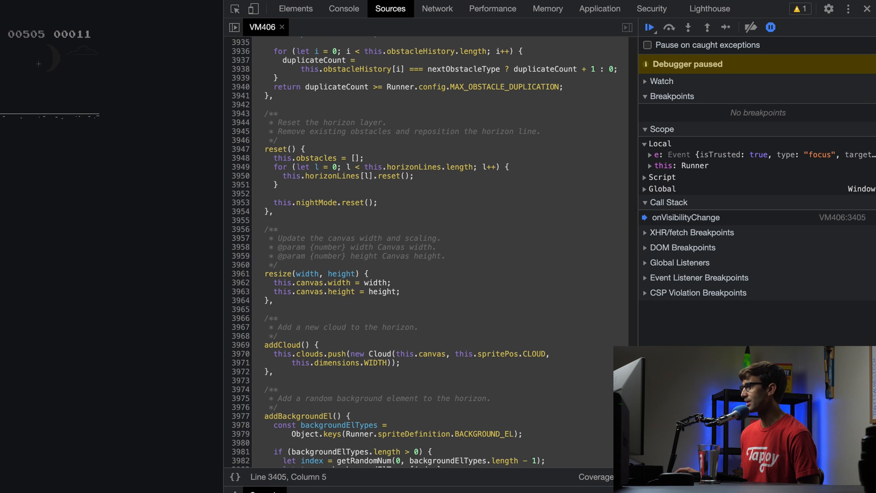
scroll(down, 3)
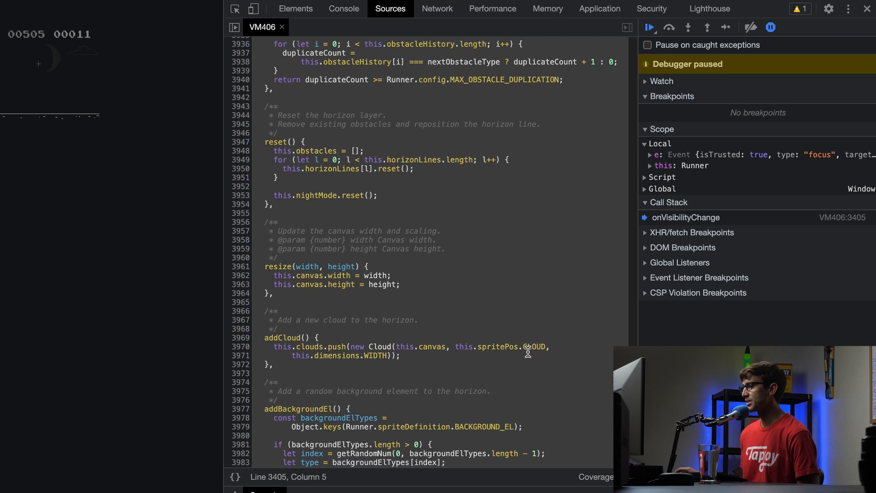
scroll(up, 3)
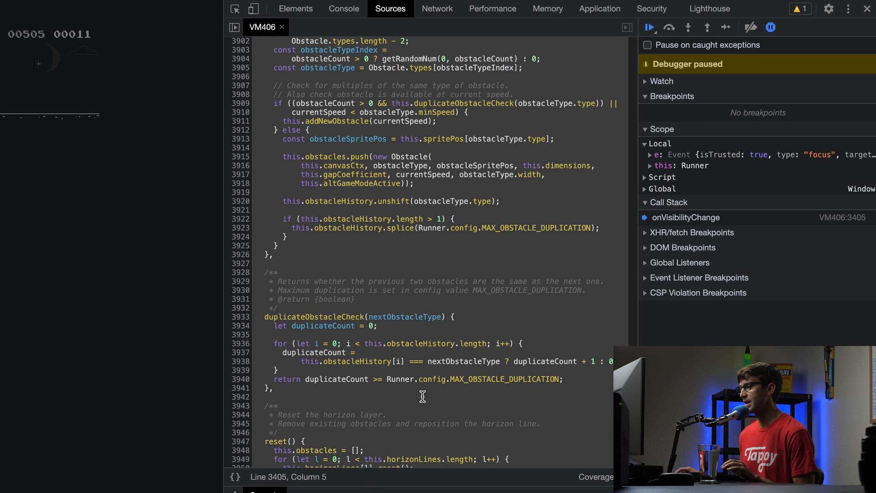
Step: Search the paused script for '.config' to reach the Runner.config block
key(Ctrl+f)
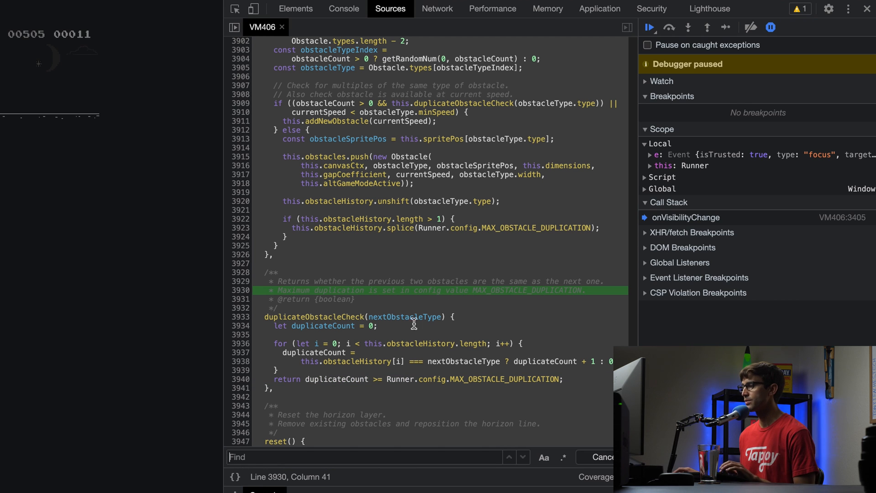
mouse_move(370, 434)
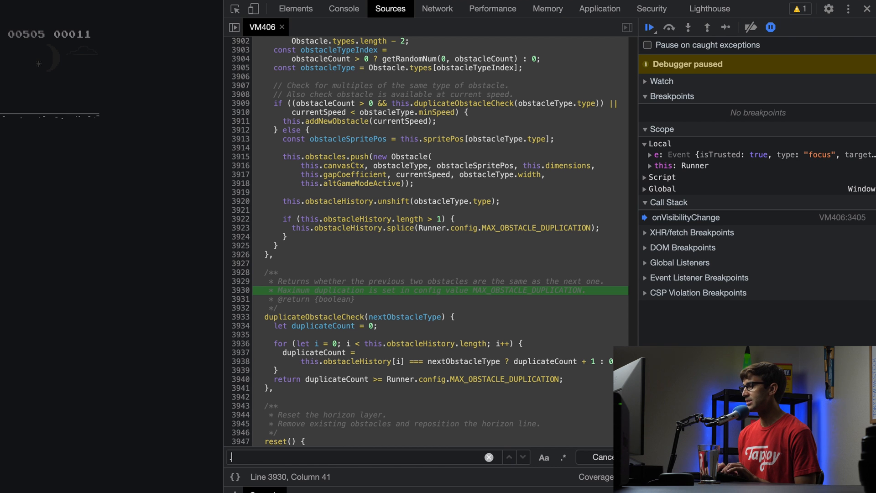
text(.config = {)
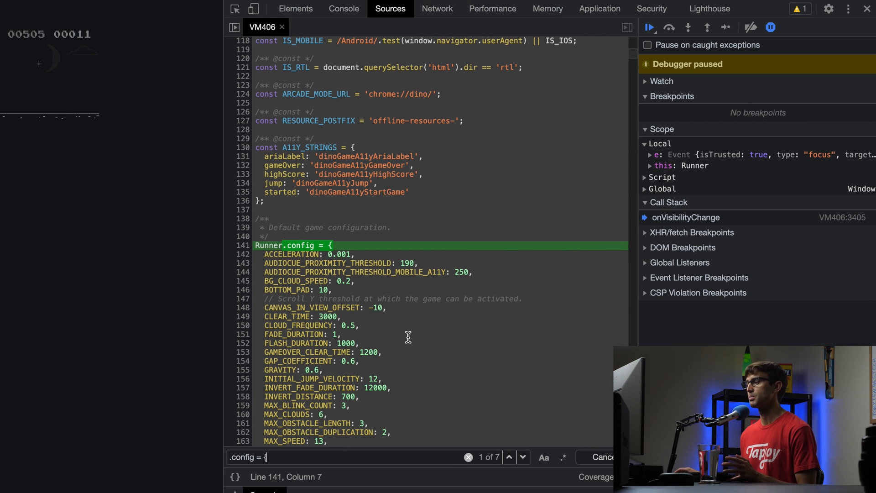
scroll(down, 3)
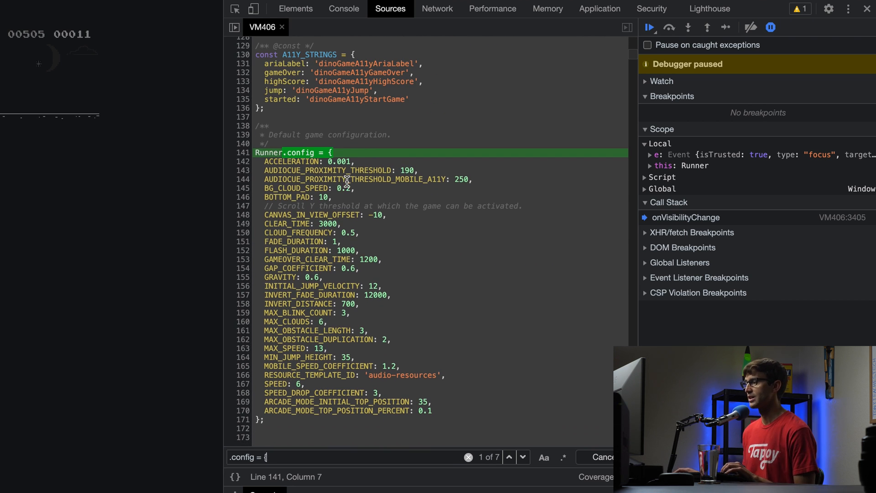
mouse_move(277, 161)
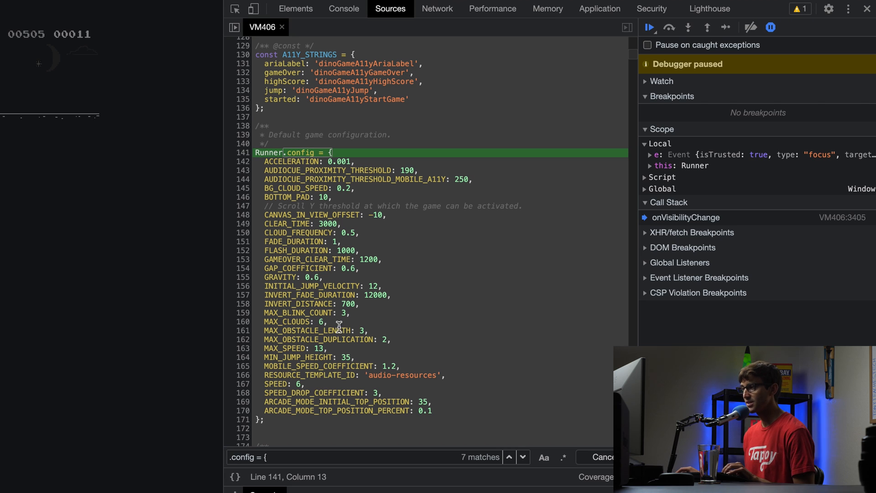
mouse_move(297, 428)
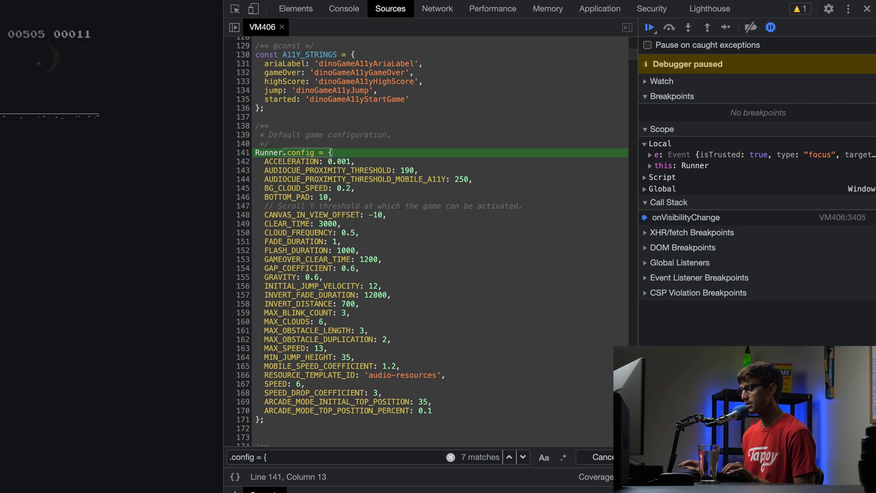
Step: Cycle the '.config = {' matches through Trex, Cloud and BackgroundEl to NightMode.config's STAR_SPEED
click(523, 458)
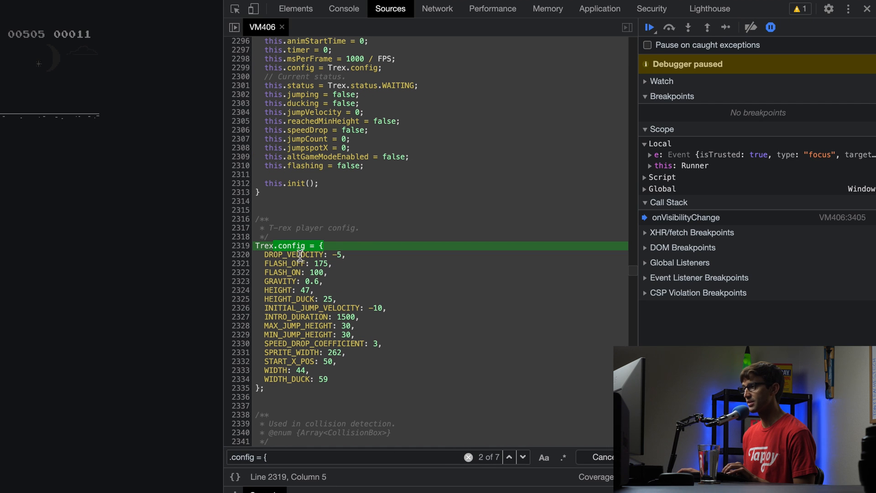
mouse_move(296, 281)
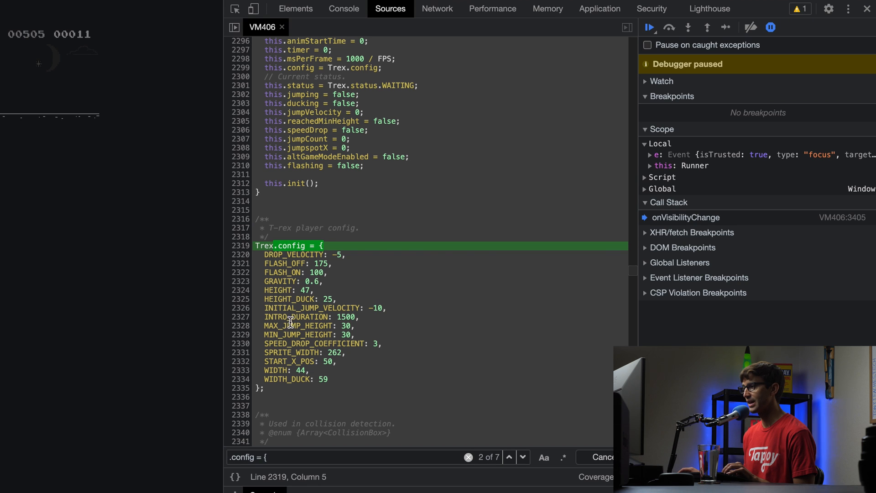
mouse_move(281, 379)
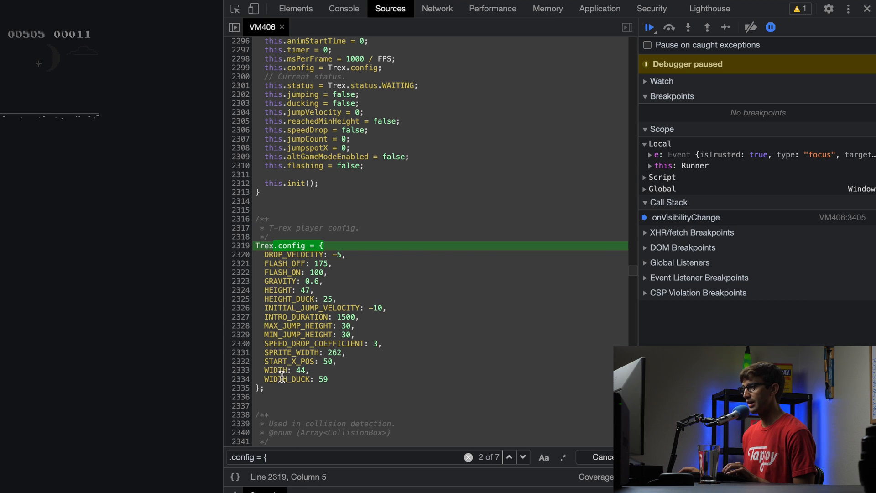
click(522, 458)
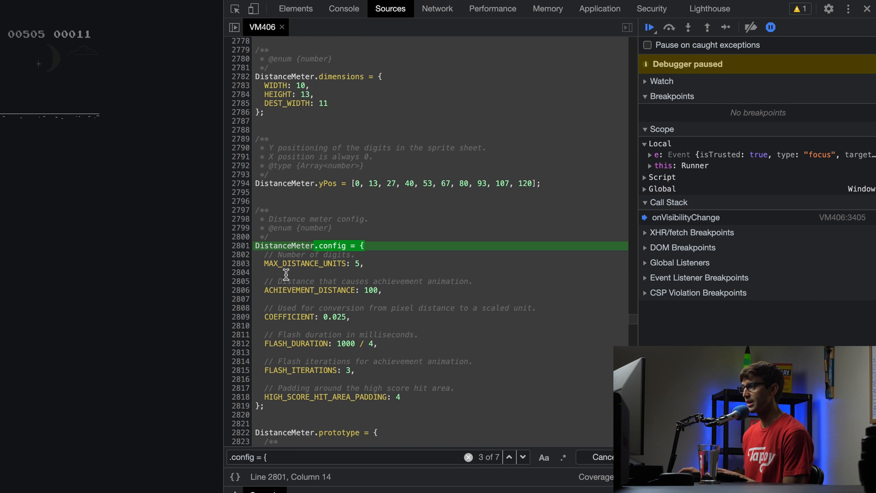
mouse_move(54, 52)
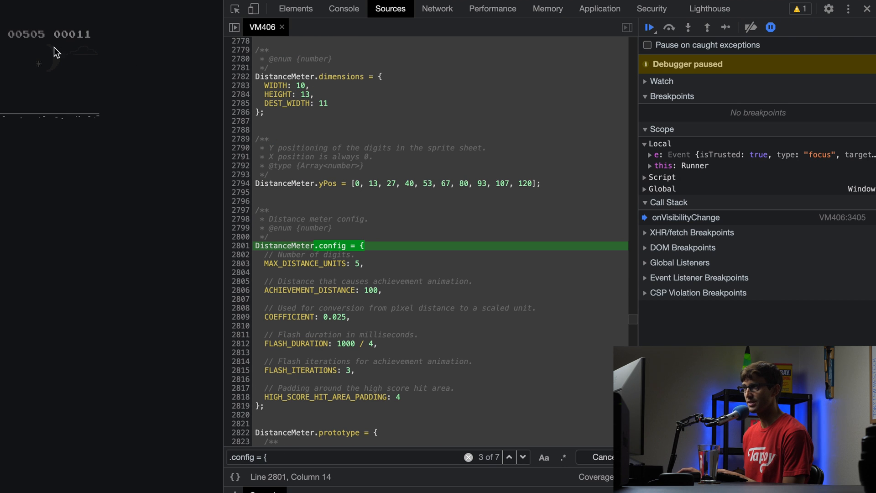
click(509, 458)
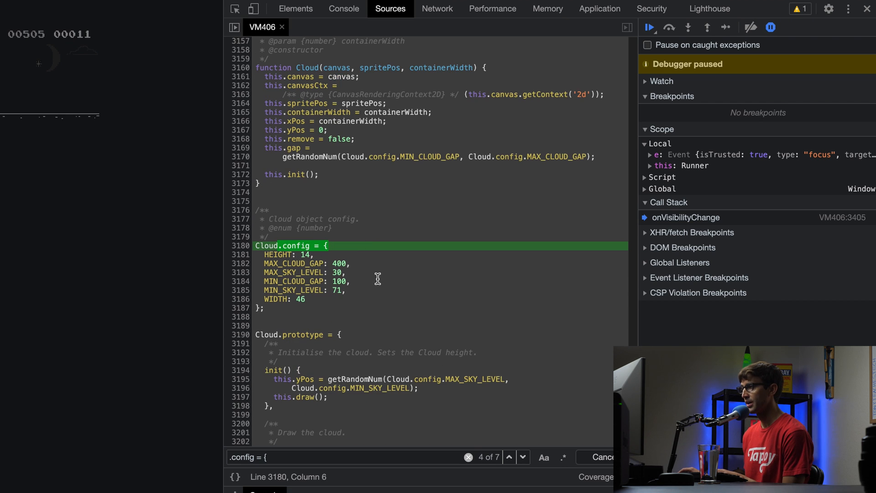
click(523, 458)
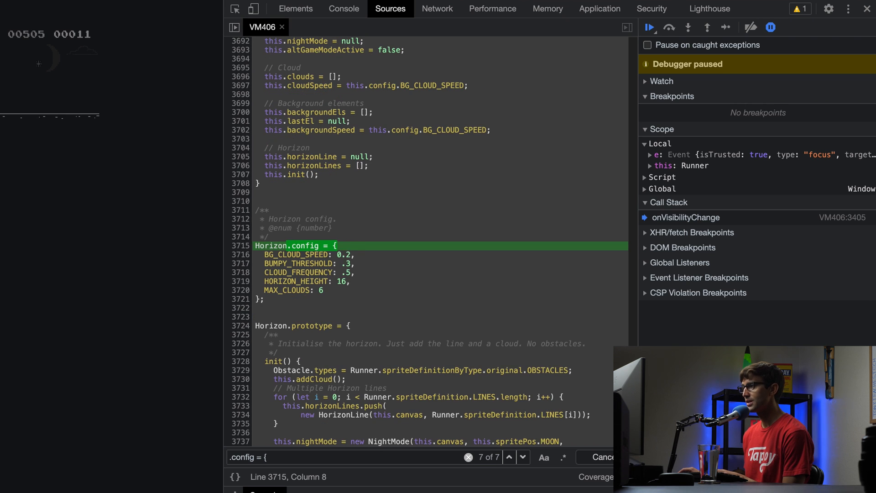
click(523, 458)
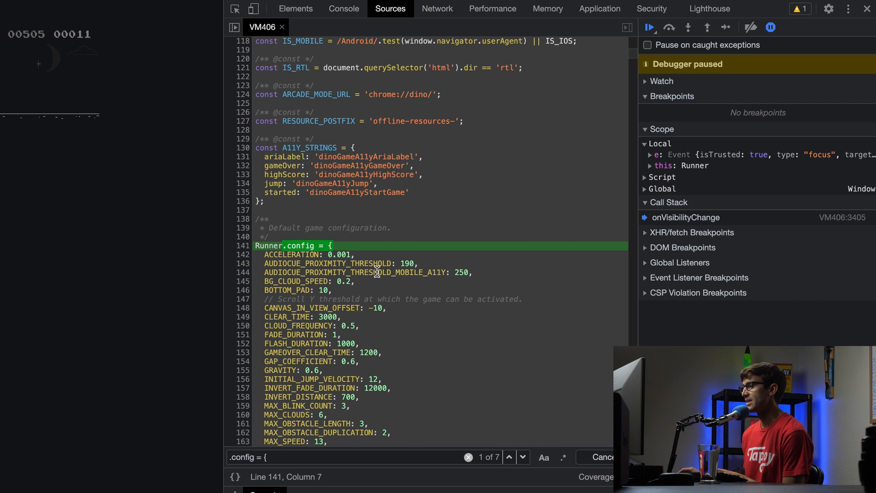
click(523, 458)
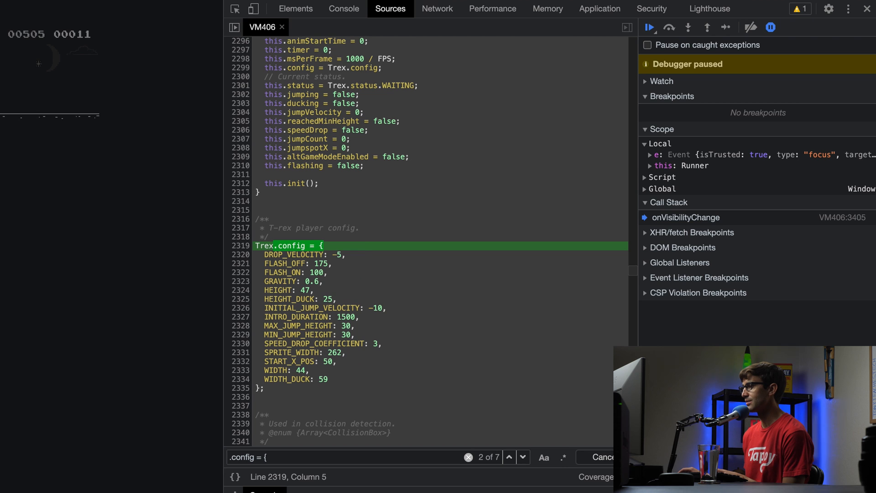
click(523, 457)
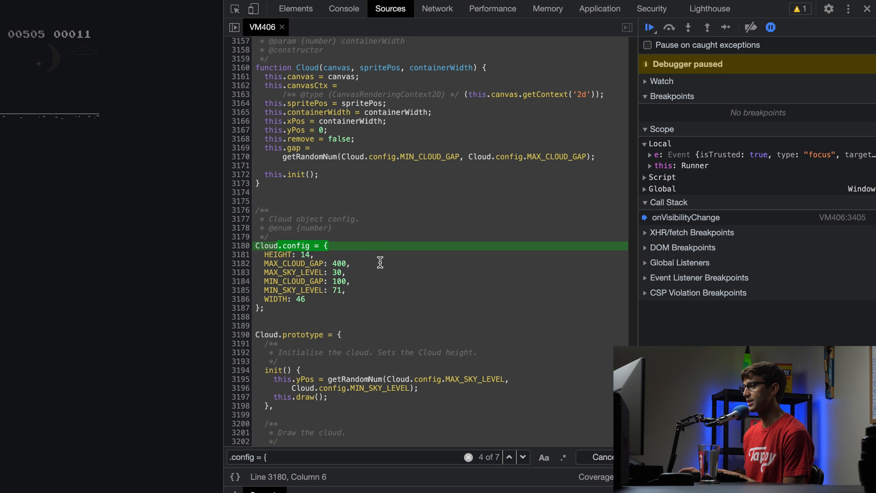
click(523, 457)
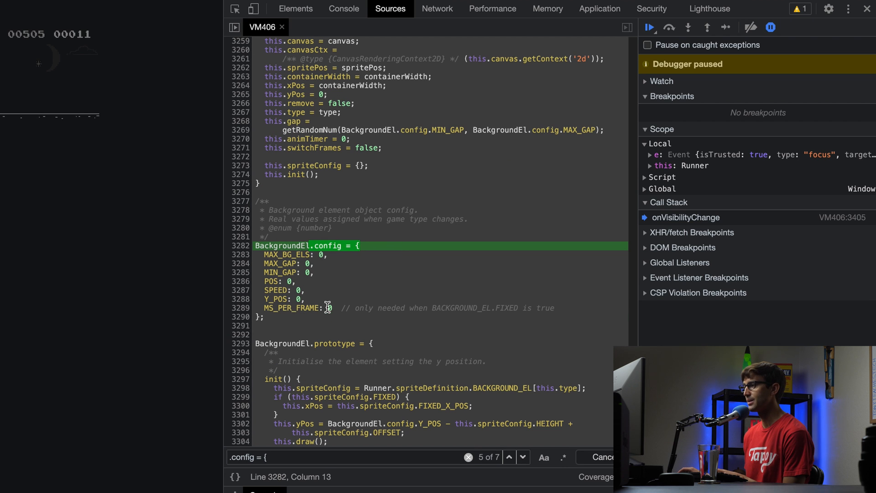
click(523, 457)
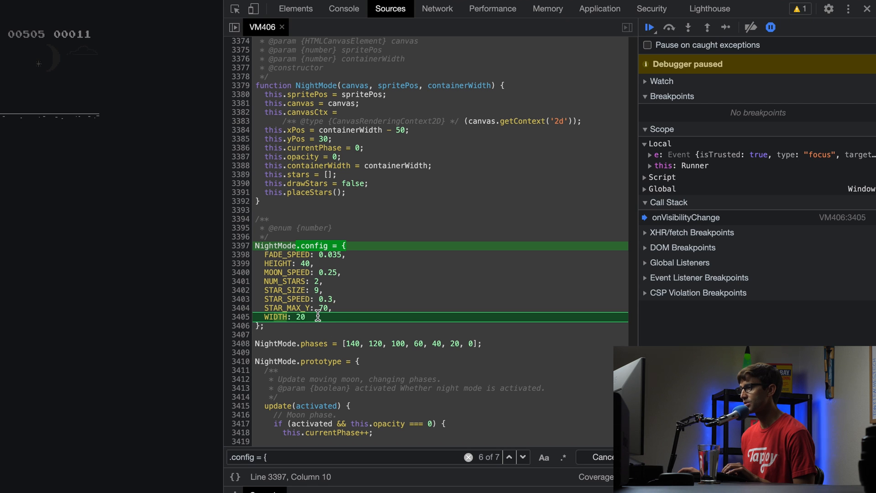
mouse_move(291, 290)
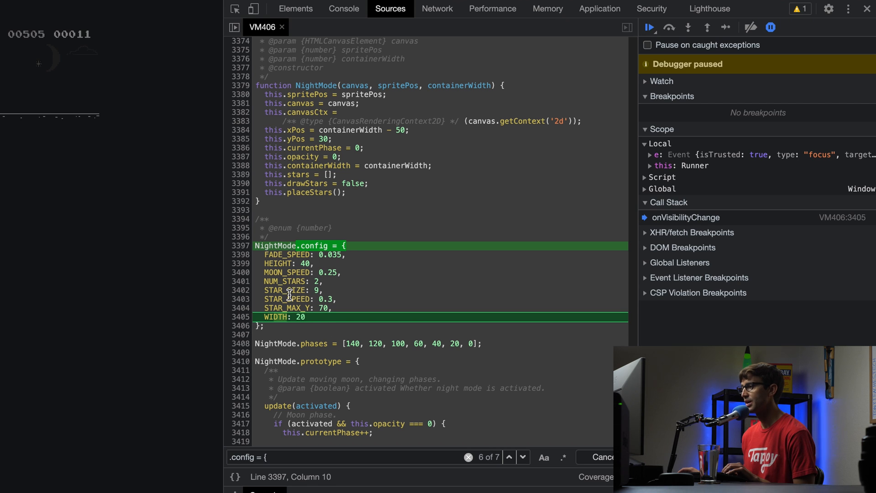
click(524, 455)
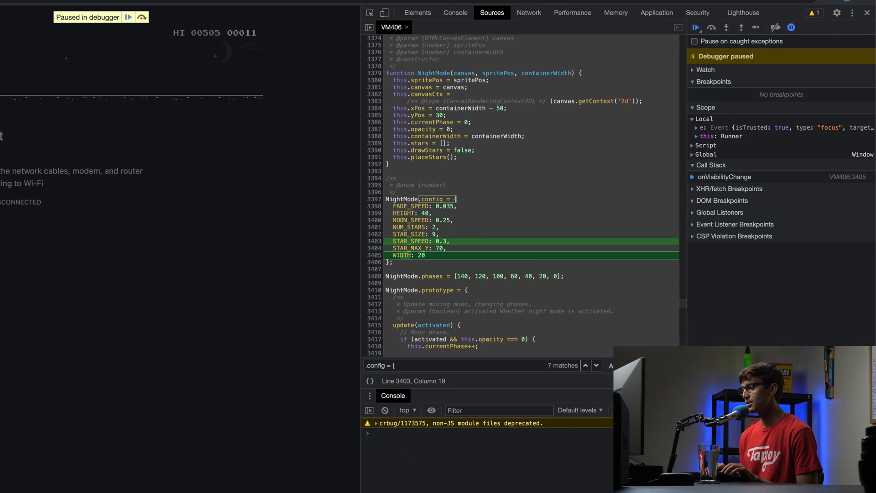
Step: Read NightMode.config.STAR_SPEED as 0.3 in the console, then assign it 10
text(NightMode.config.STAR_SPEED)
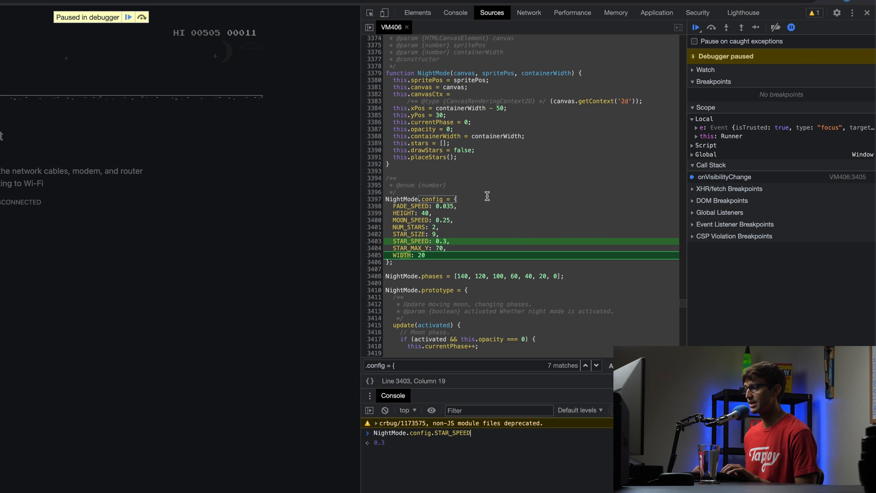
key(Return)
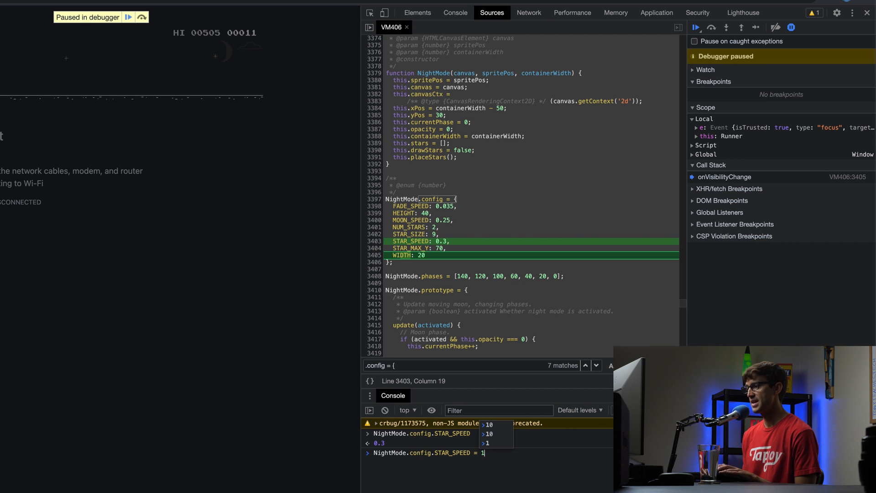
key(Return)
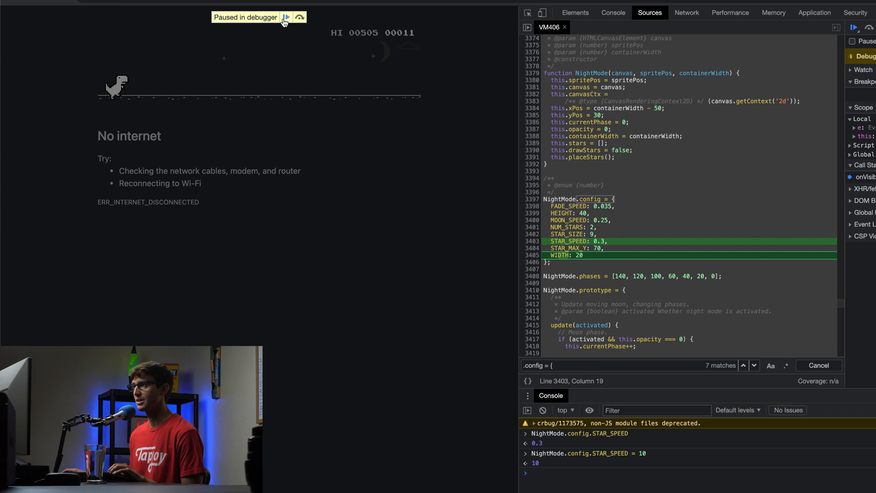
Step: Resume from the debugger, set NightMode.config.STAR_SPEED to 60, and start the game
click(274, 17)
text(NightMode.config.STAR_SPEED =)
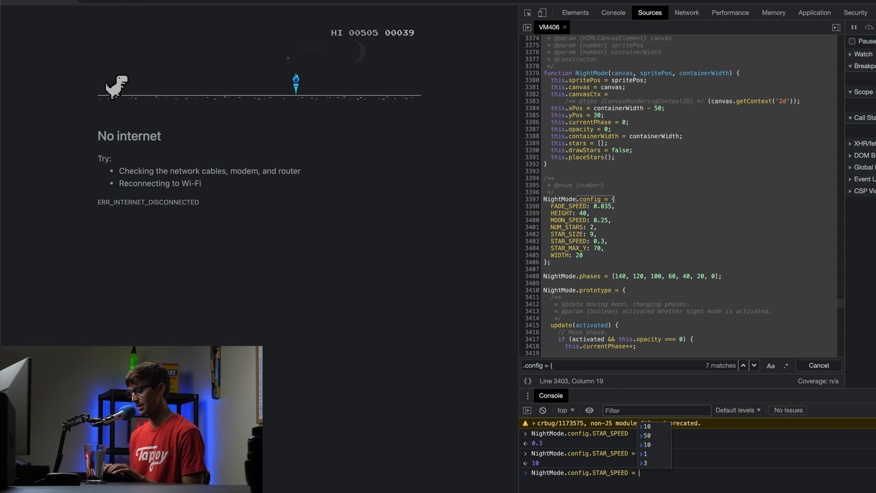
text(60)
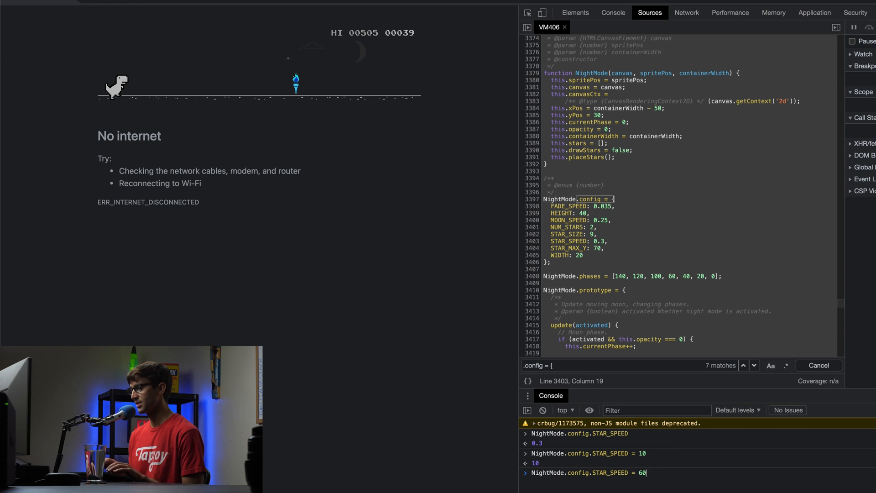
key(Return)
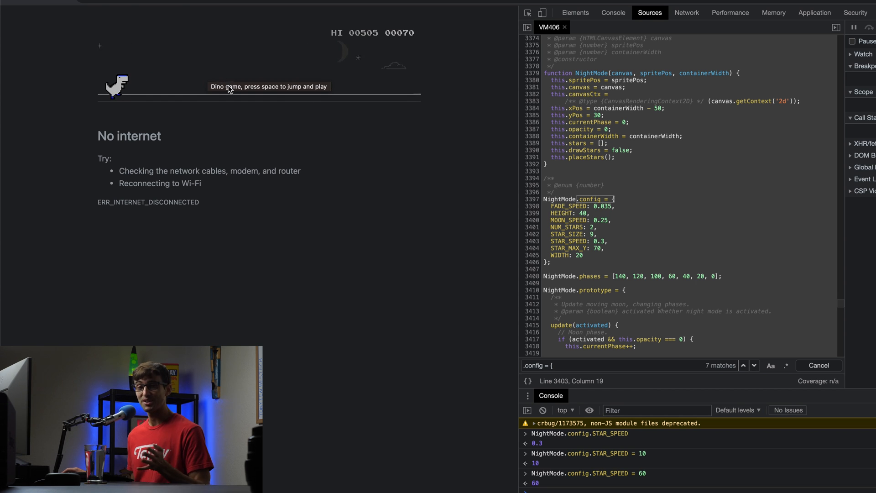
key(space)
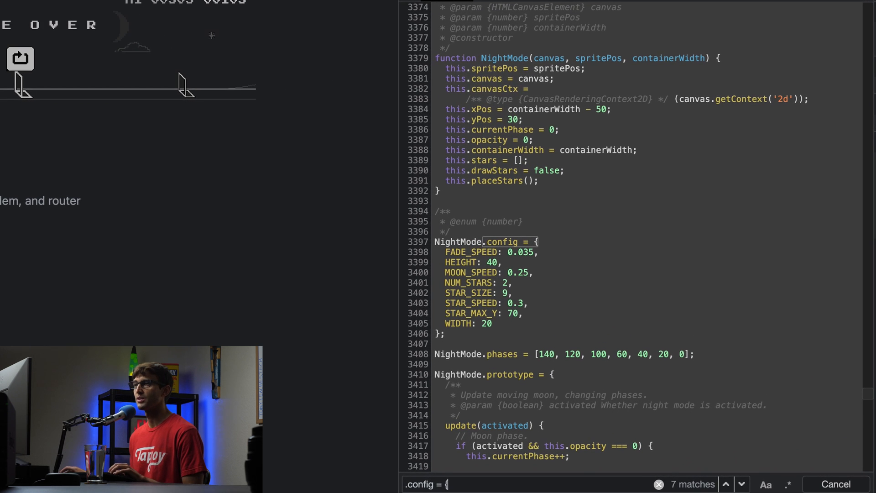
Step: Look up Trex.config.GRAVITY in the console, which returns 0.6
click(726, 484)
text(Trex.config.G)
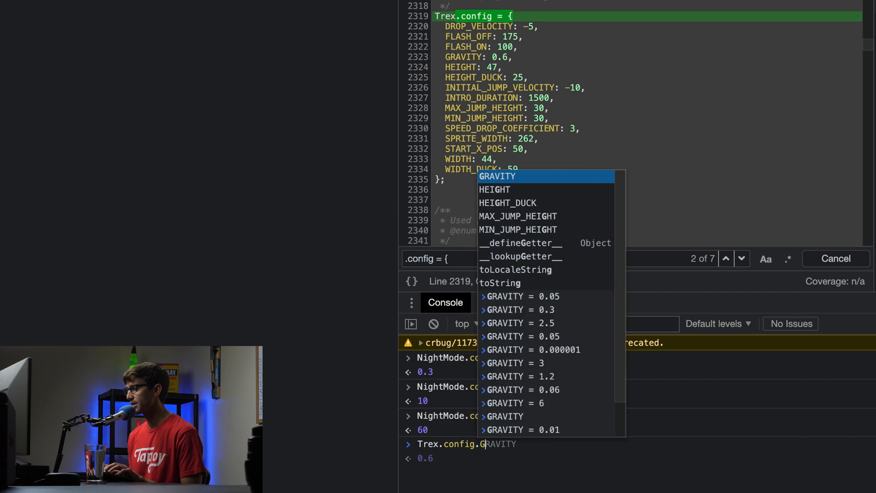
key(Escape)
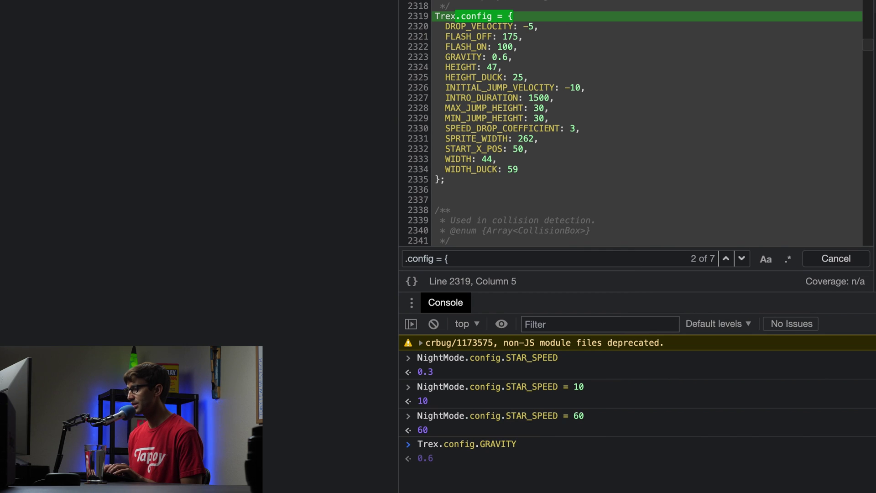
click(441, 472)
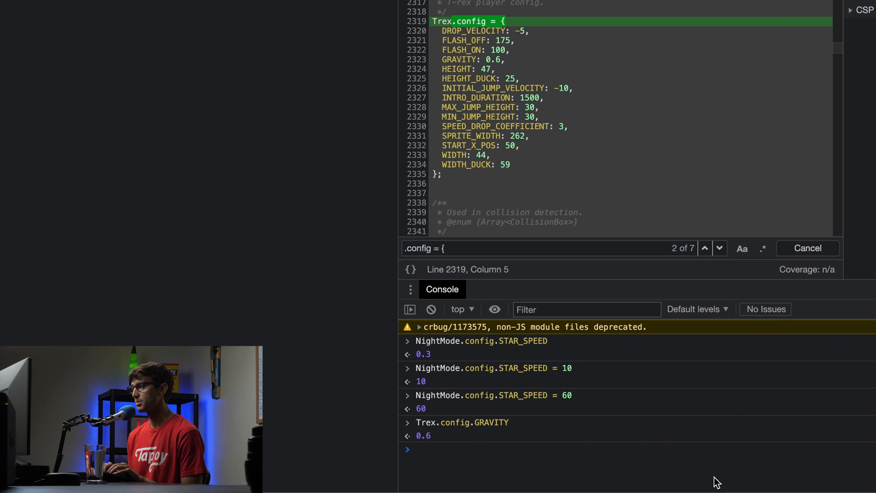
Step: Set Trex.config.GRAVITY to 2.5, then to 0.3, in the console
text(Trex.config.GRAVITY)
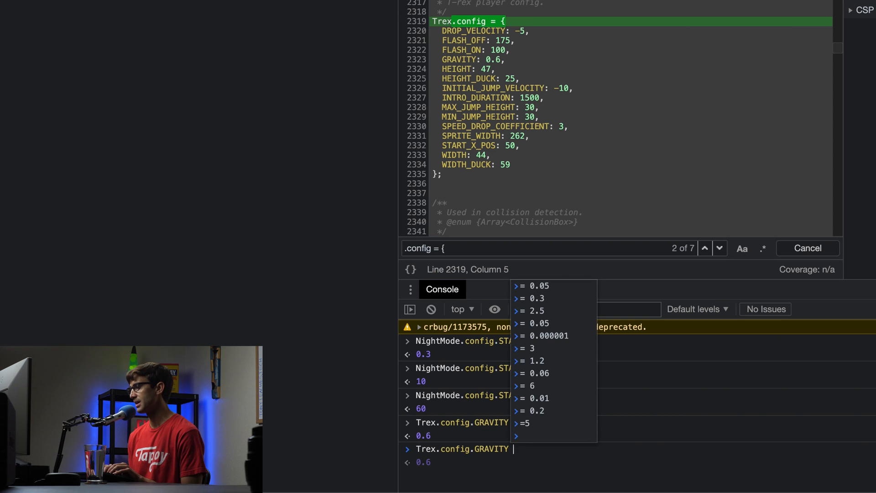
text(=)
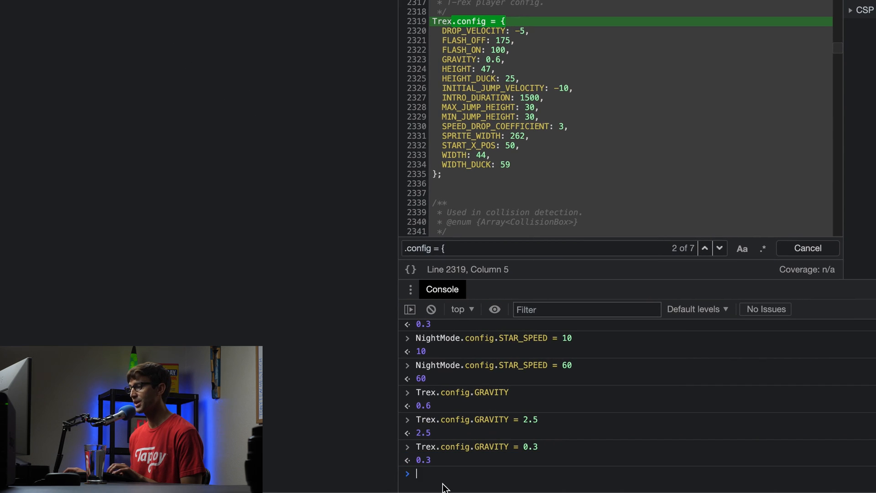
text(Trex.config.GRAVITY = 0.)
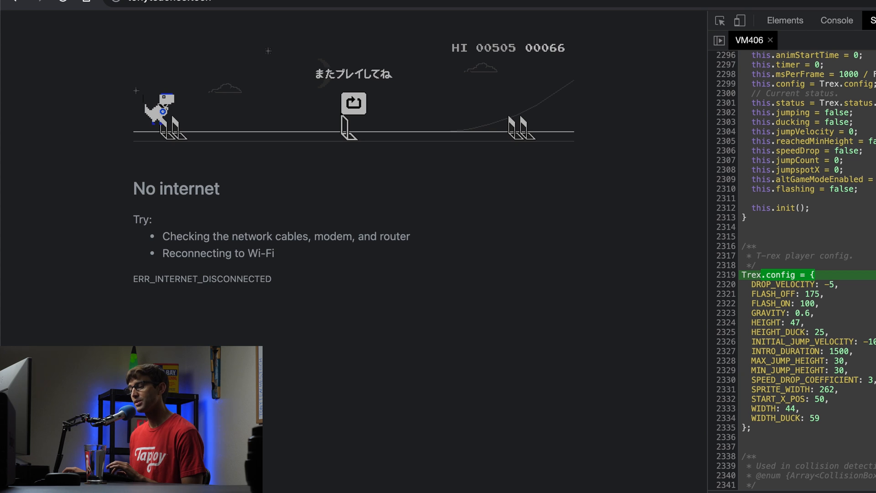
Step: Set Trex.config.GRAVITY to 0.03 in the console, then back to 0.3
click(353, 104)
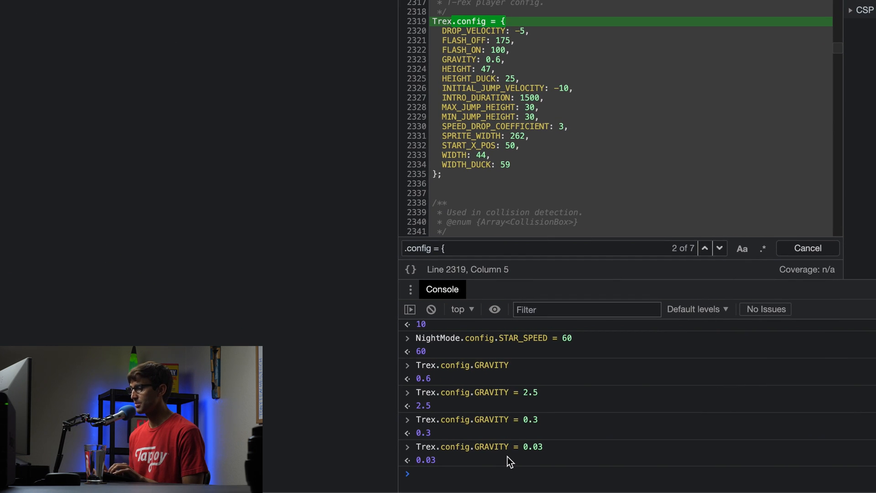
text(Trex.config.GRAVITY = 0.0)
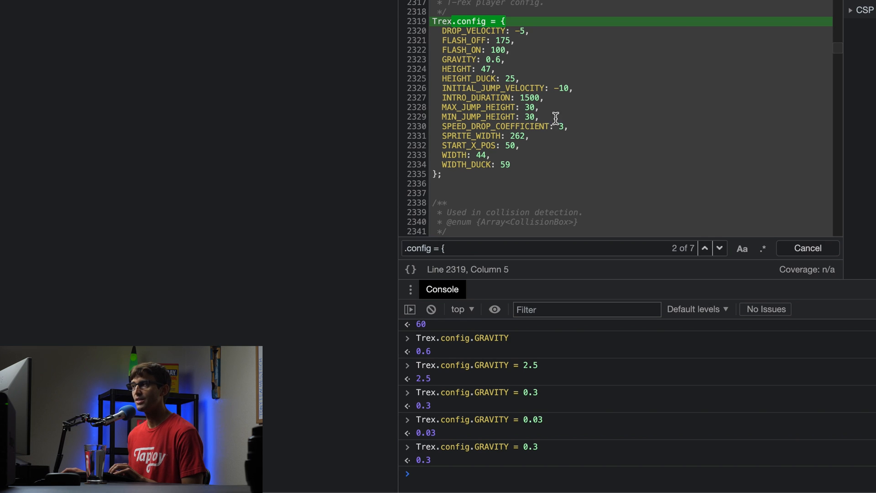
mouse_move(467, 100)
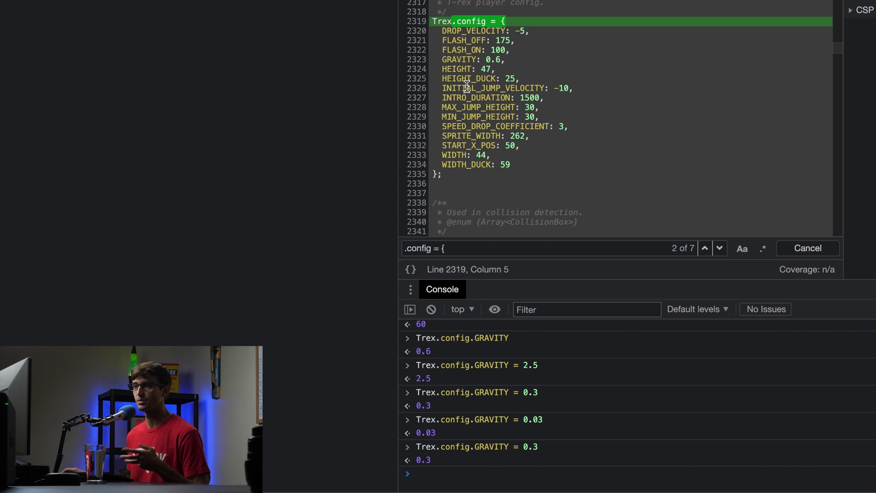
mouse_move(274, 32)
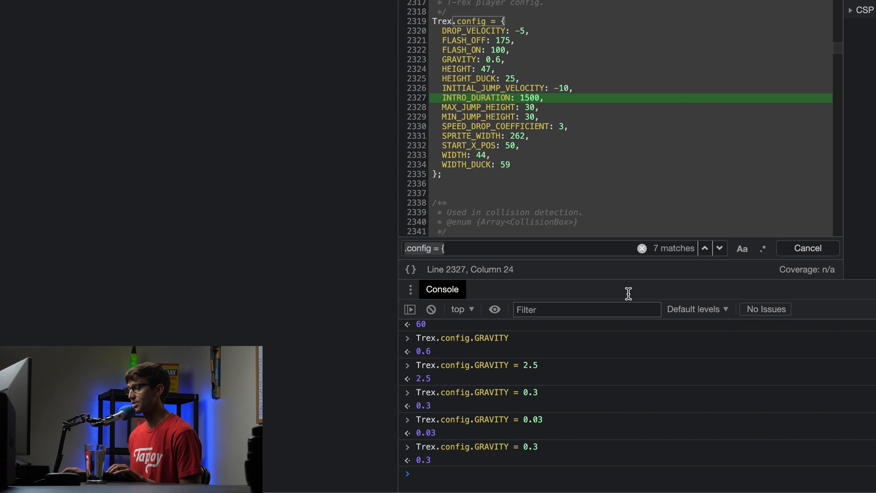
mouse_move(580, 272)
text(this.gameOver())
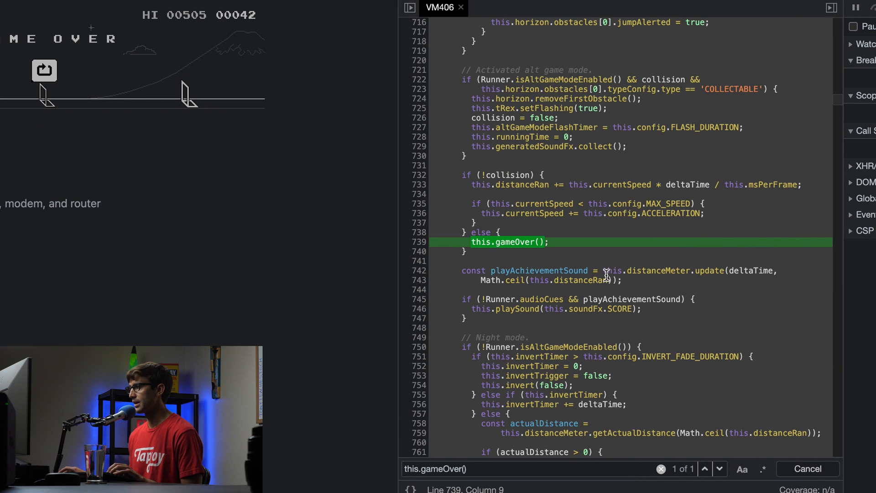
mouse_move(483, 176)
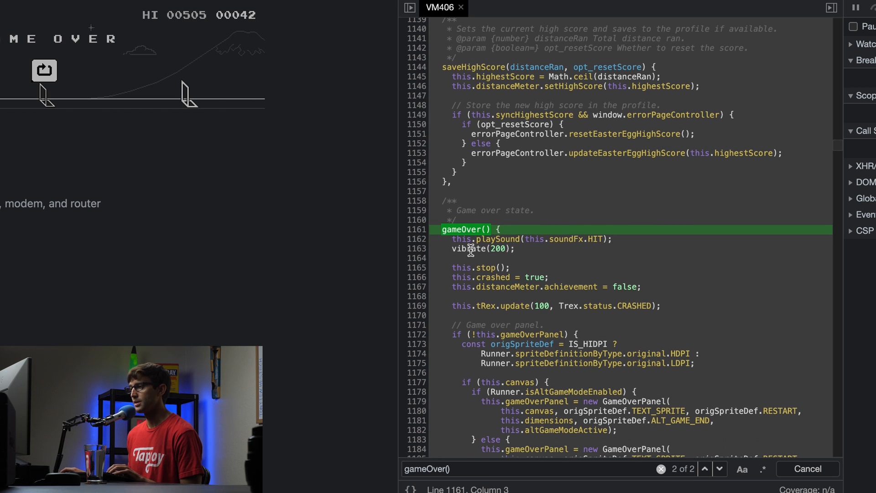
mouse_move(426, 297)
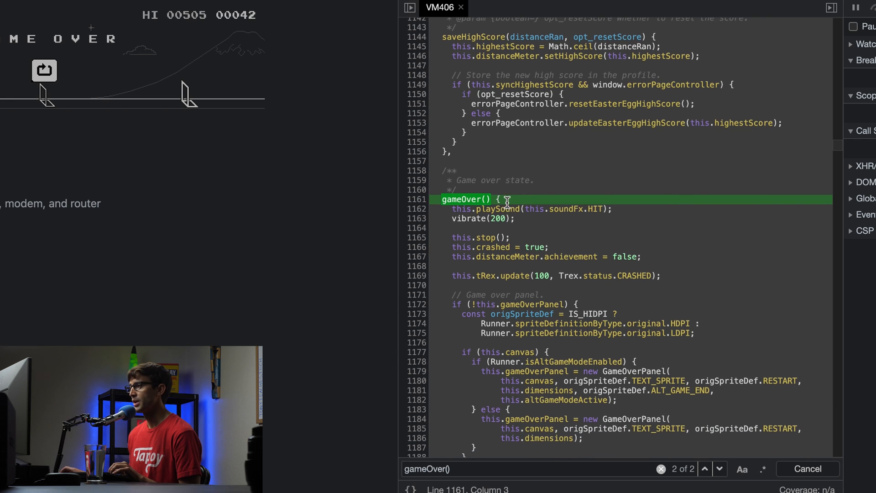
scroll(down, 3)
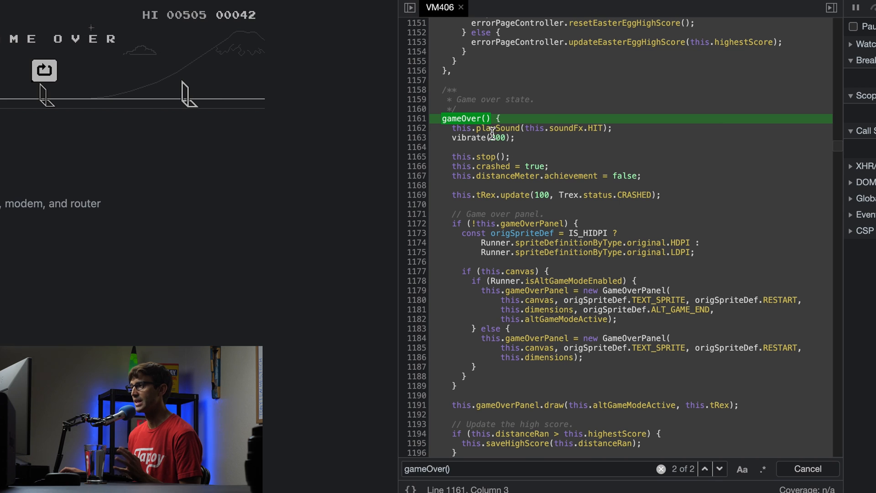
mouse_move(534, 138)
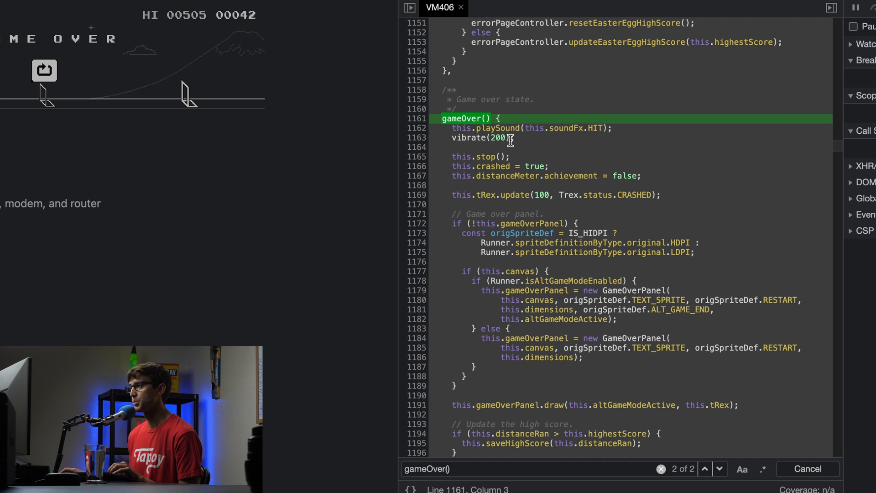
mouse_move(491, 155)
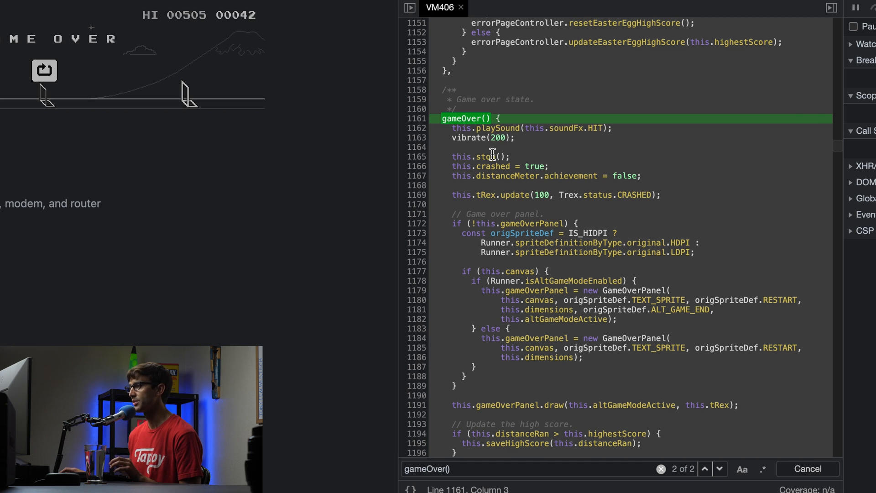
mouse_move(472, 290)
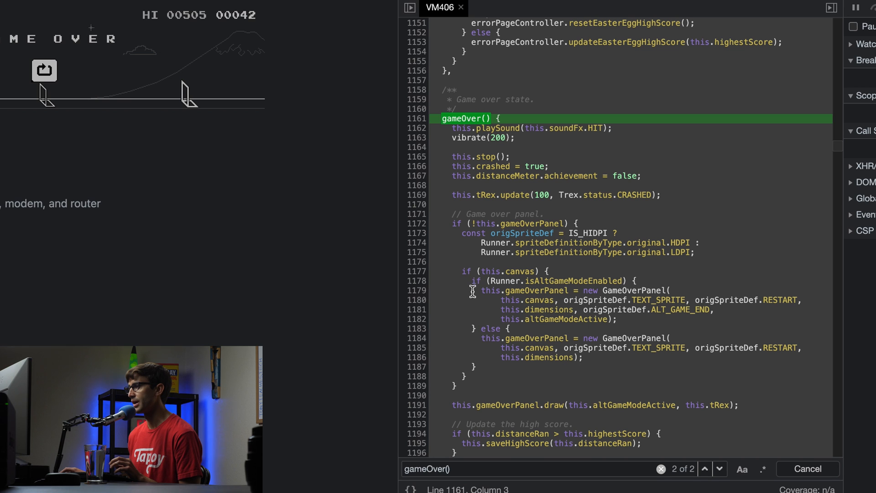
mouse_move(494, 197)
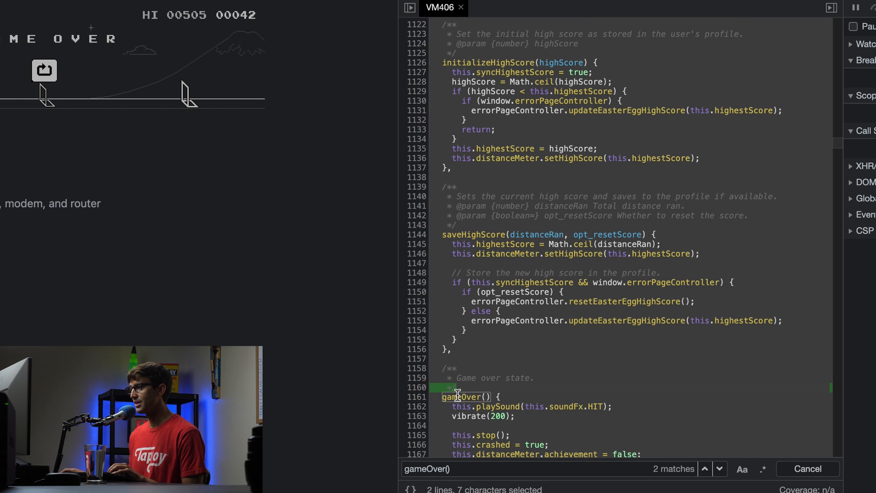
Step: Scroll up to line 243 and select the Runner.prototype = { declaration
scroll(up, 3)
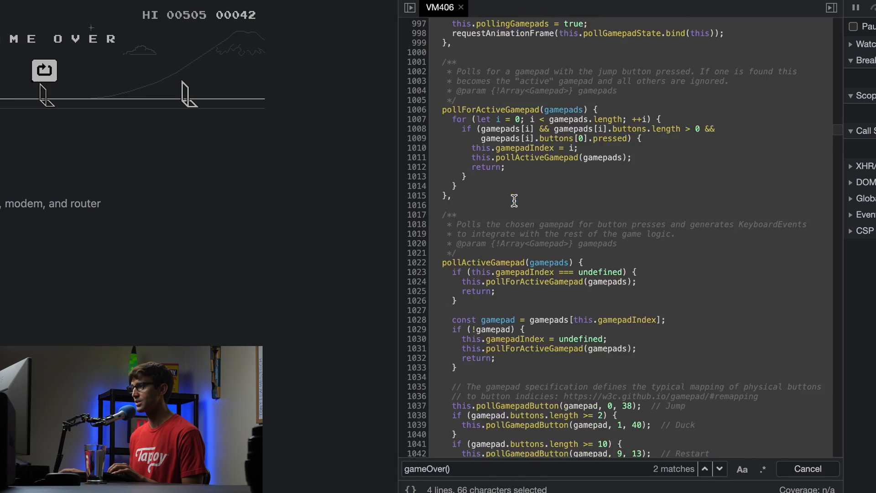
scroll(up, 3)
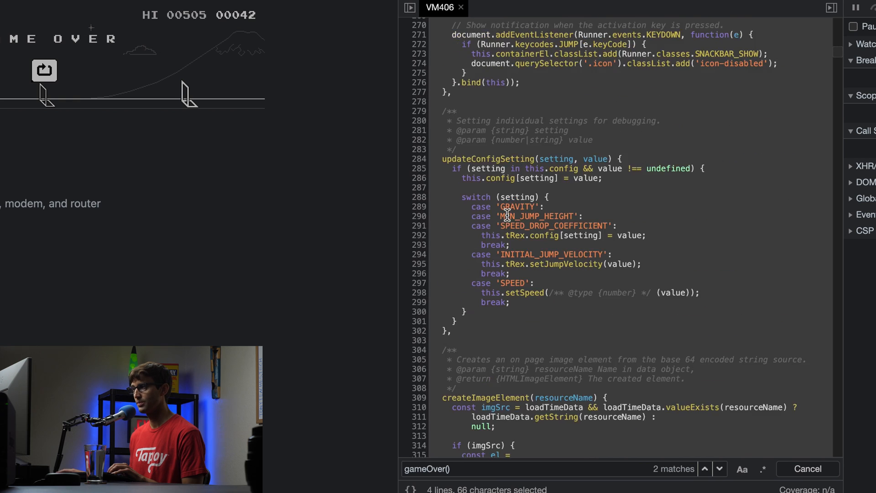
scroll(up, 3)
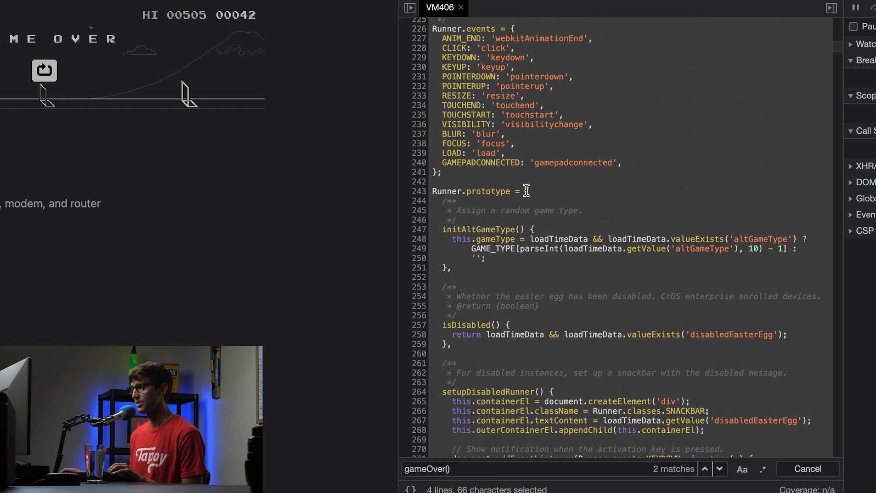
click(524, 191)
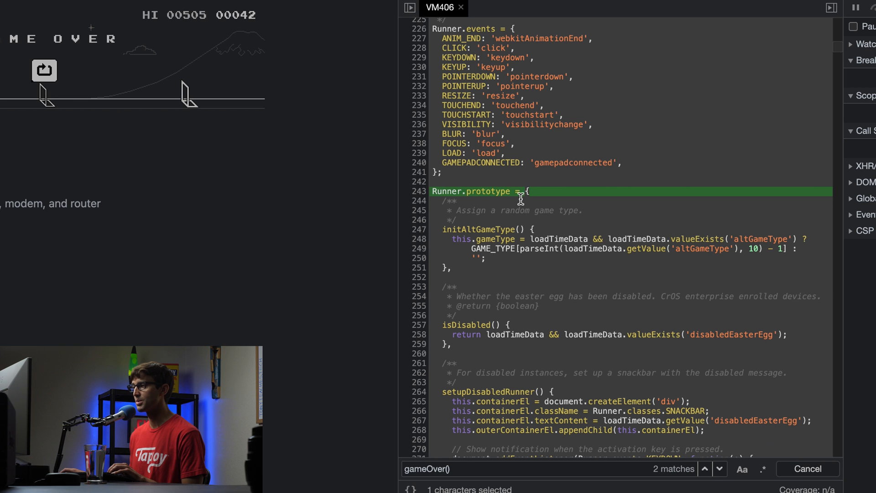
scroll(down, 3)
text(var orRunner.prototype.gameOver)
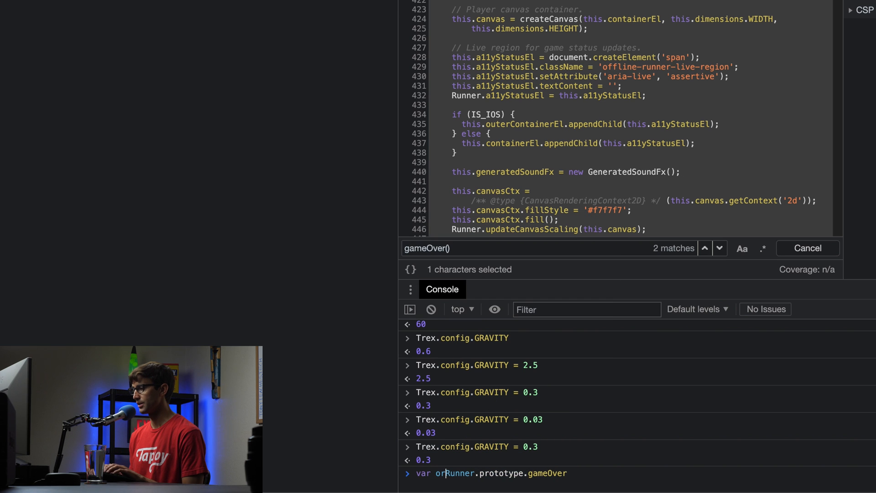
Step: Type var original = Runner.prototype.gameOver in the console and jump to the first gameOver() match
text(iginal =)
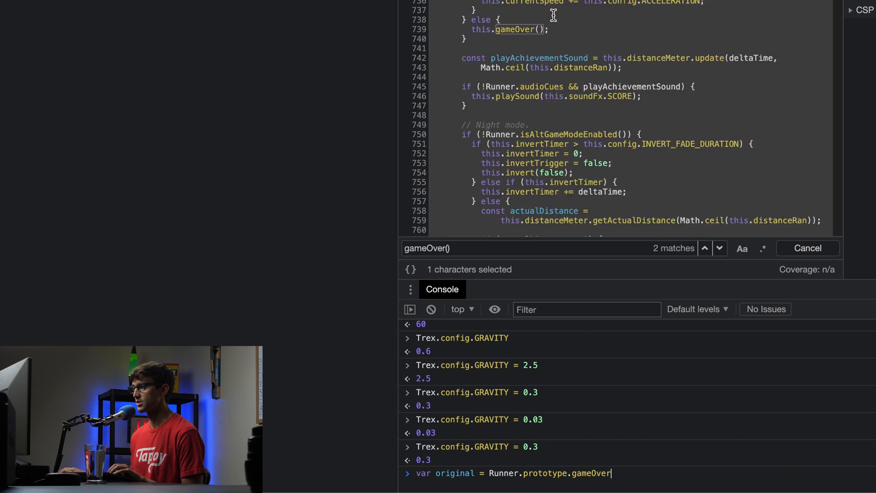
scroll(down, 3)
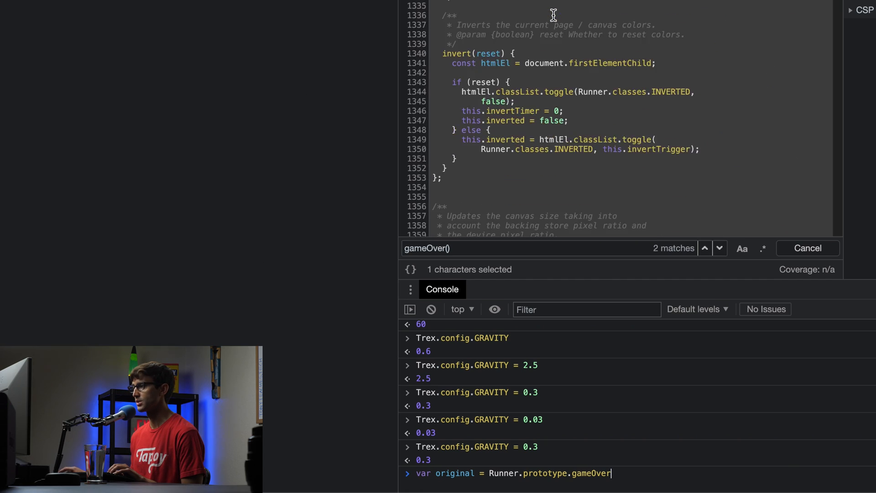
scroll(down, 3)
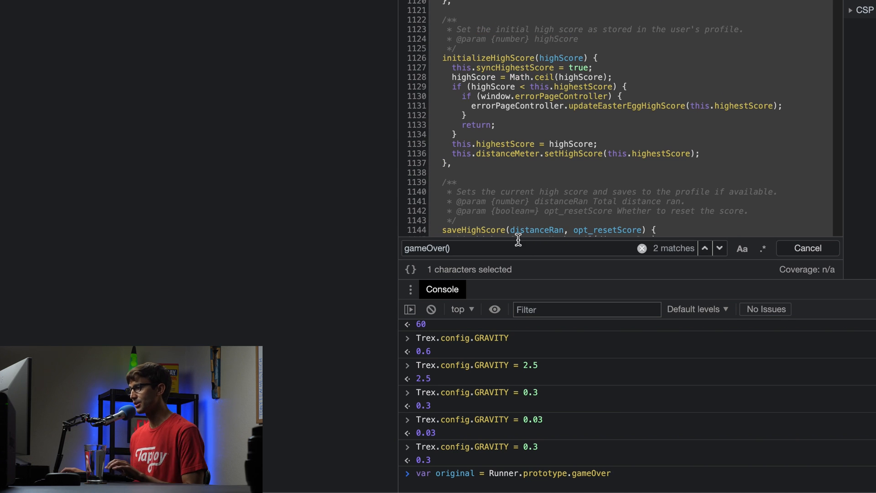
click(719, 248)
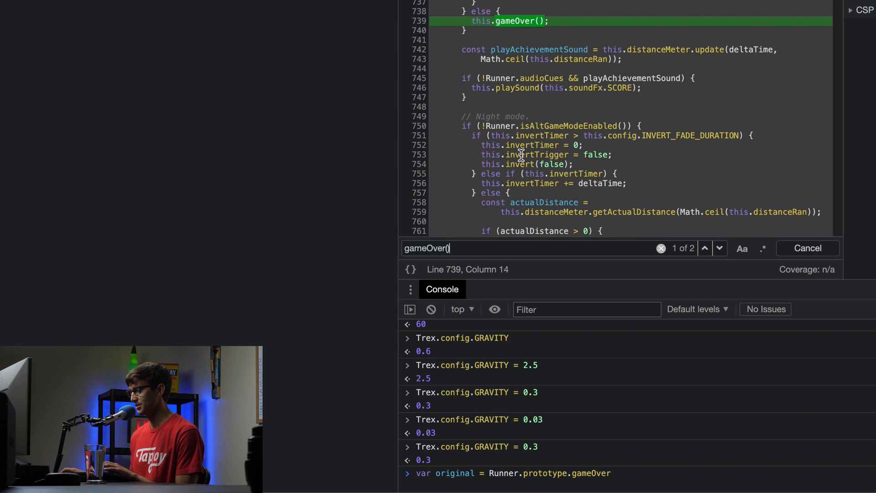
click(720, 248)
text(Runner.p)
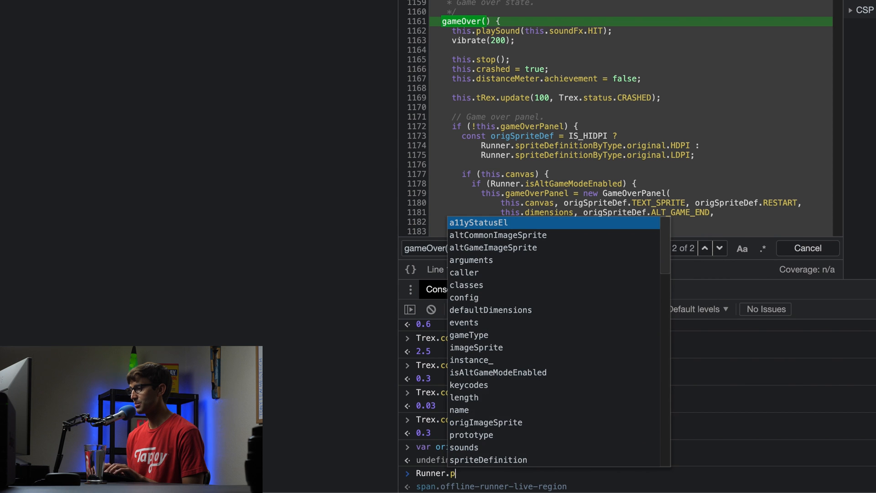
Step: Run the statement saving the original gameOver and begin typing its empty-function replacement
key(Escape)
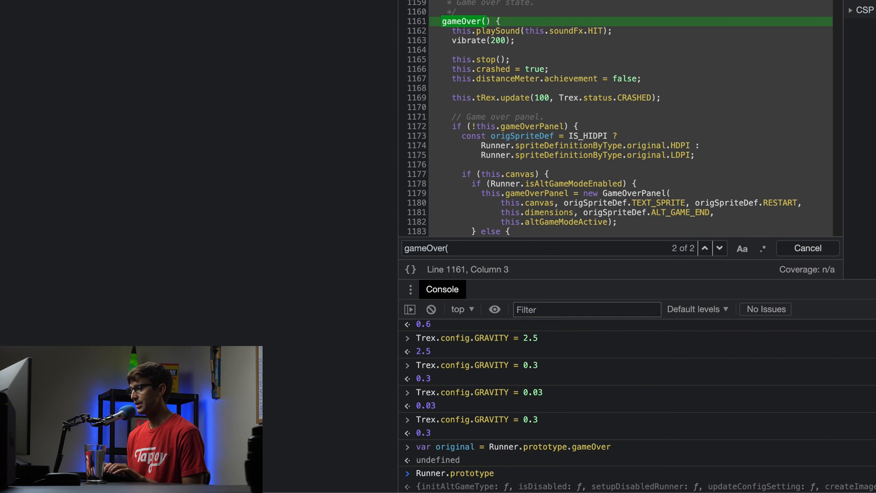
text(gameOver = function() {)
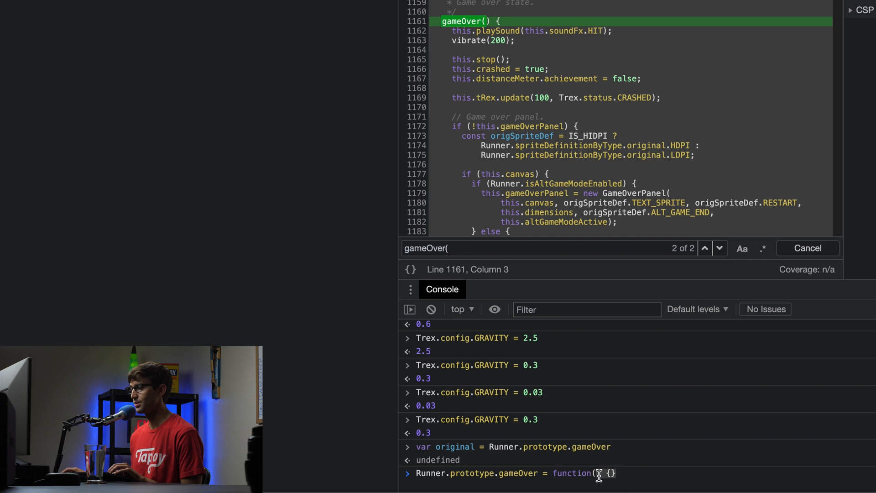
mouse_move(643, 471)
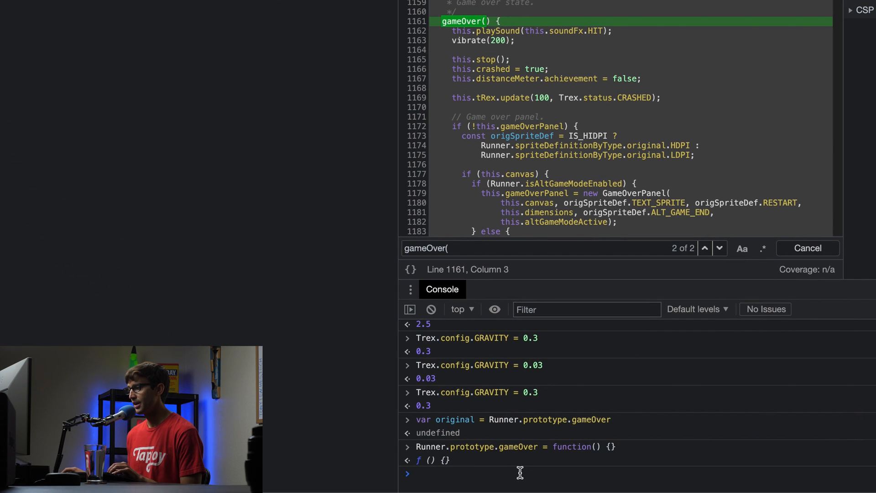
Step: Recall the gameOver assignment, replace function() {} with original, and run it
key(Return)
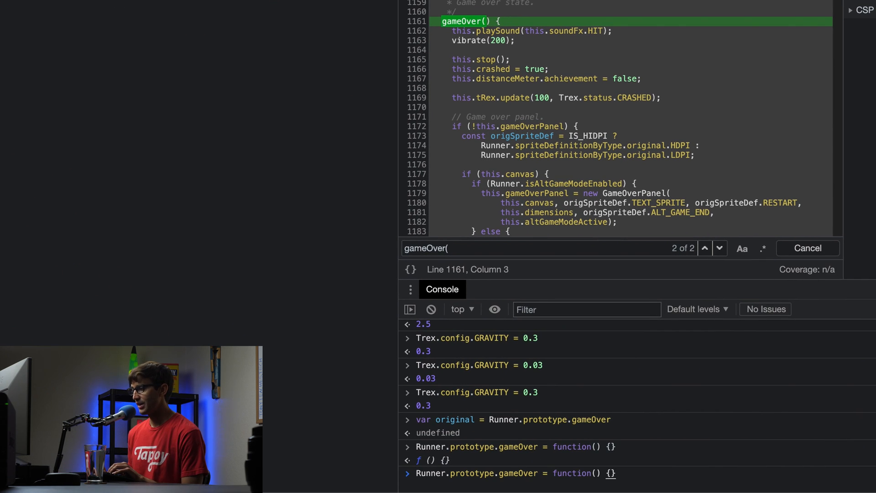
text(function)
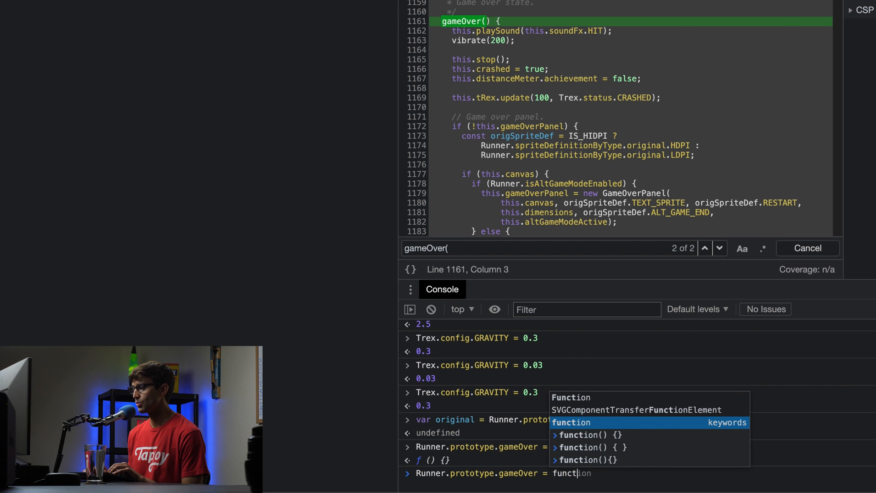
text(original)
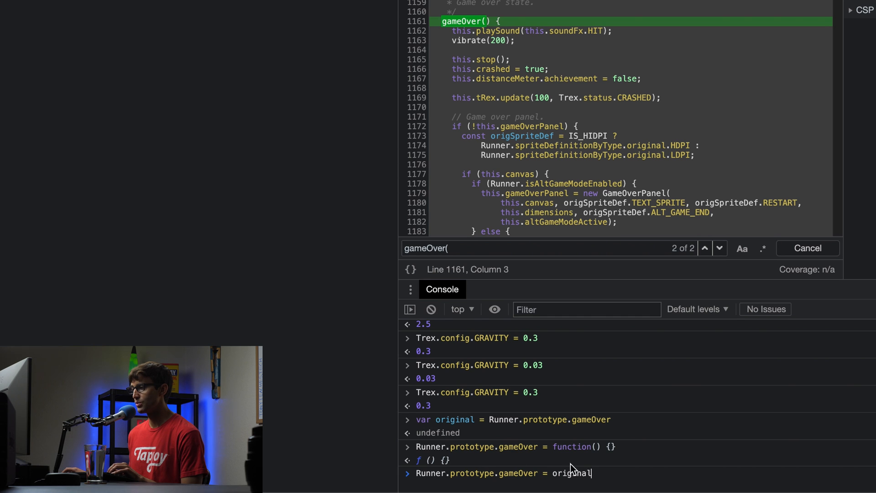
mouse_move(491, 32)
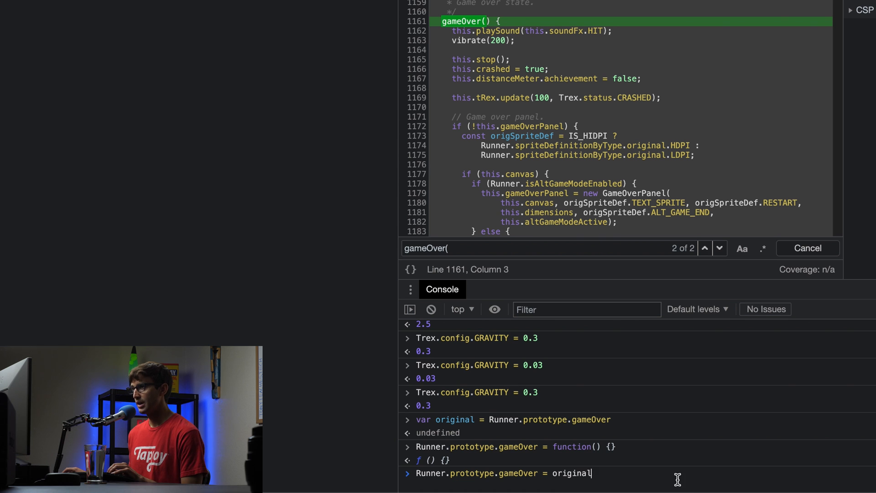
key(Return)
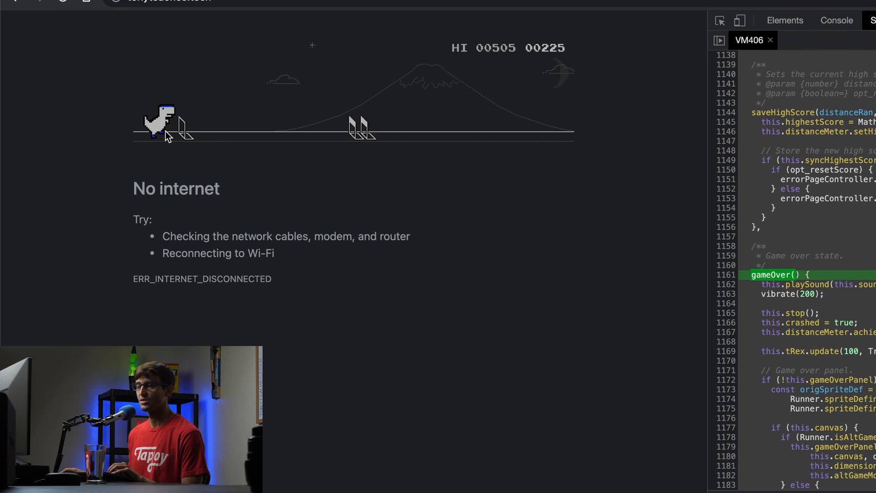
mouse_move(284, 131)
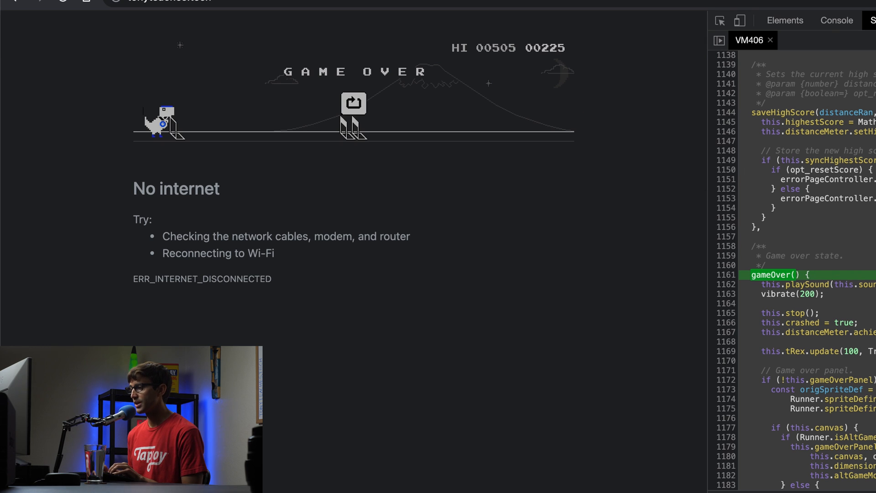
mouse_move(485, 131)
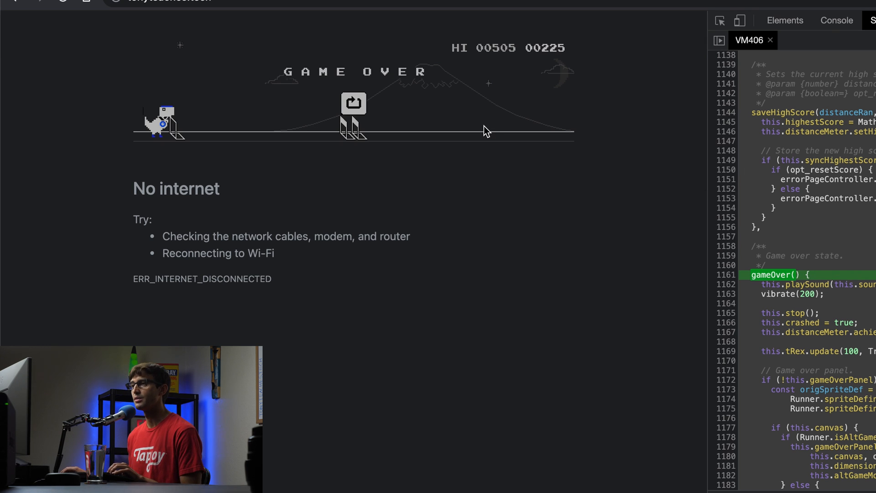
Step: Focus the VM406 game source code in the Sources panel
click(353, 103)
text(.co)
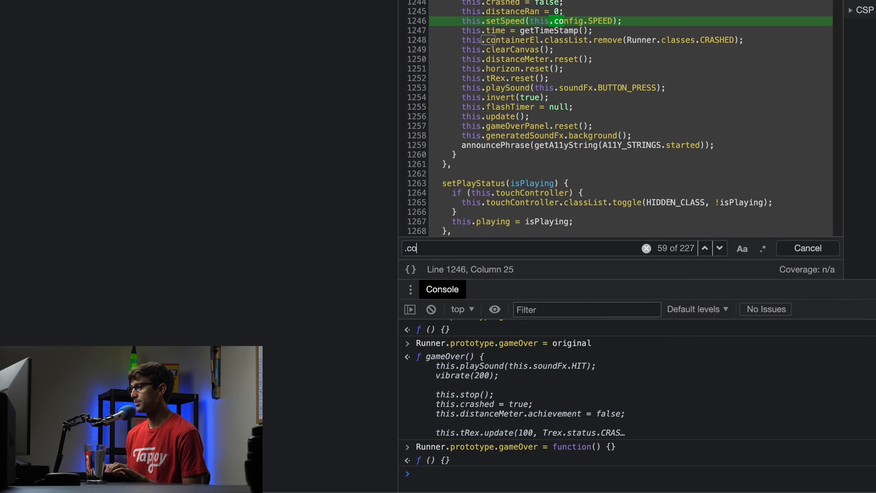
Step: Search for '.config = {', step to Runner.config, and select its SPEED setting of 6
text(nfig)
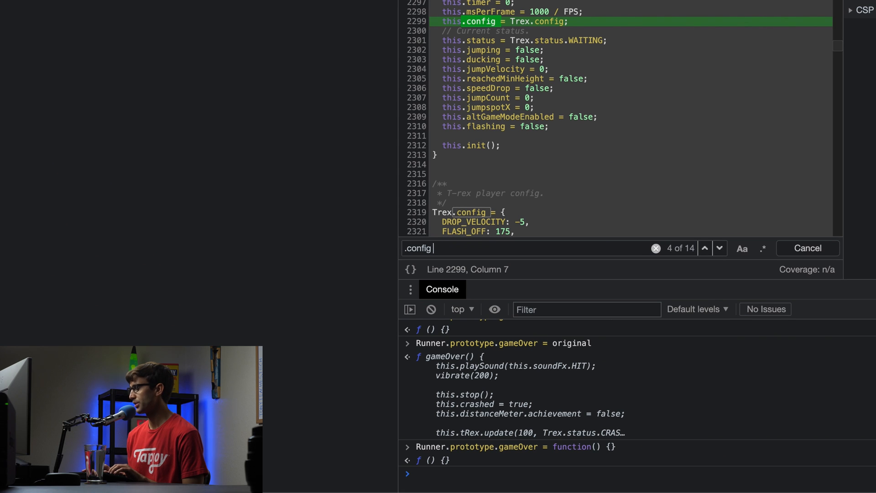
text(= {)
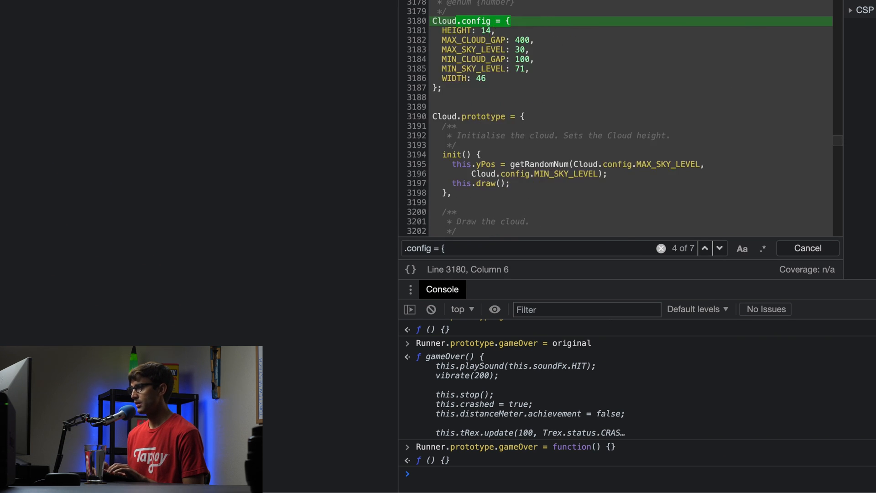
click(720, 249)
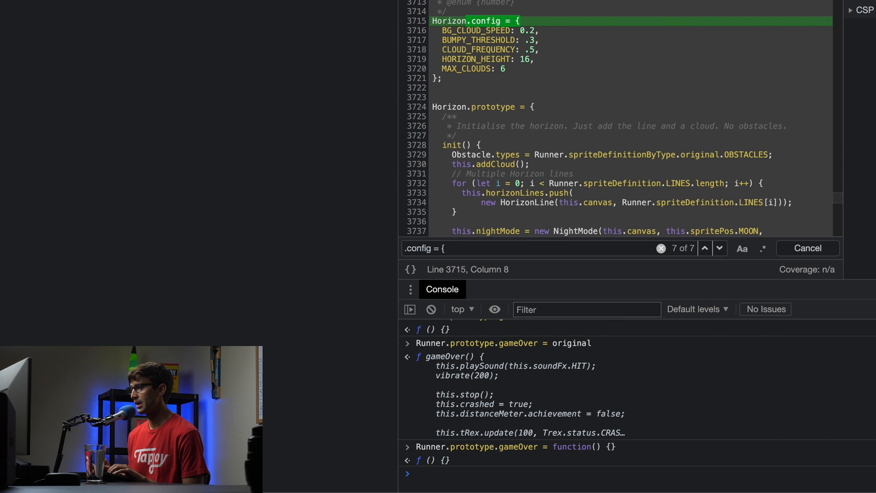
click(720, 248)
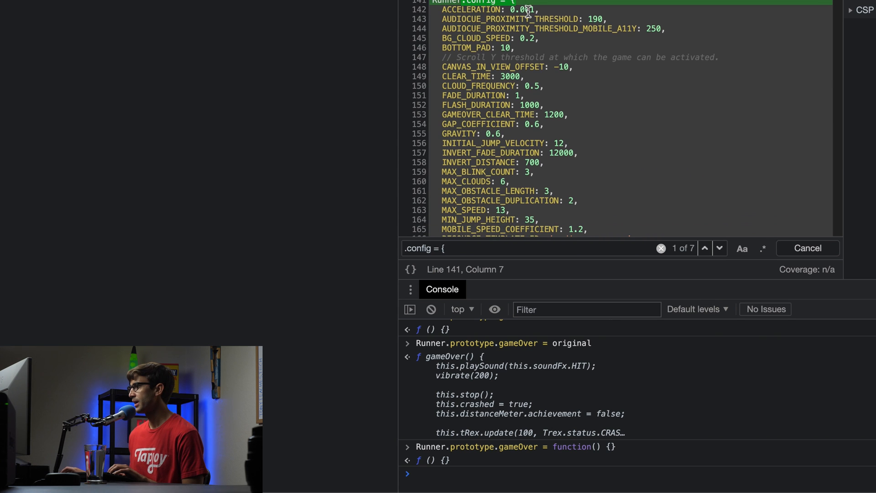
scroll(down, 3)
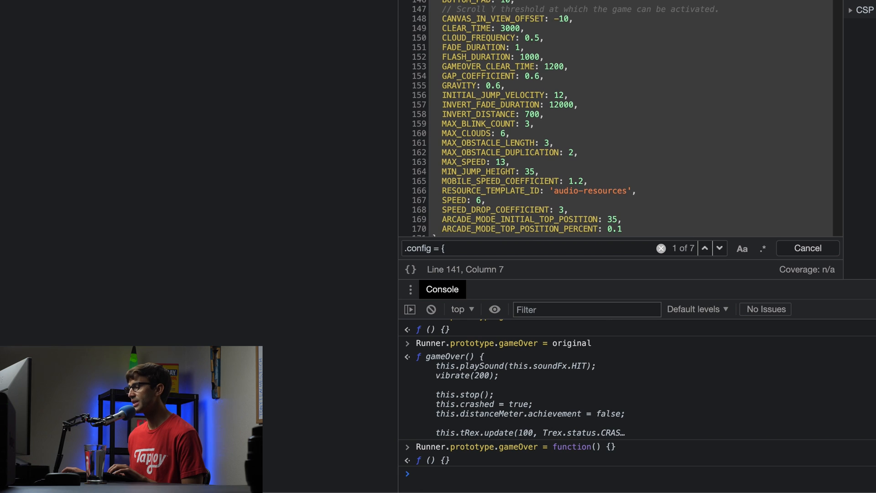
scroll(down, 3)
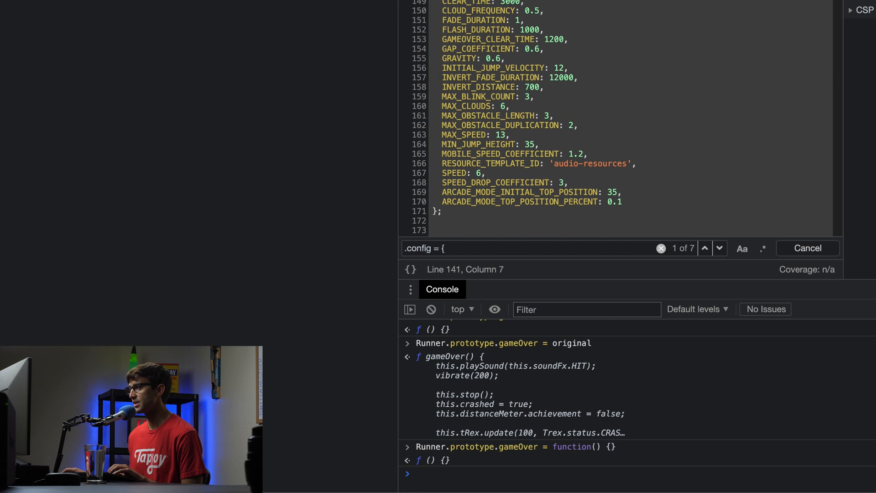
double_click(454, 173)
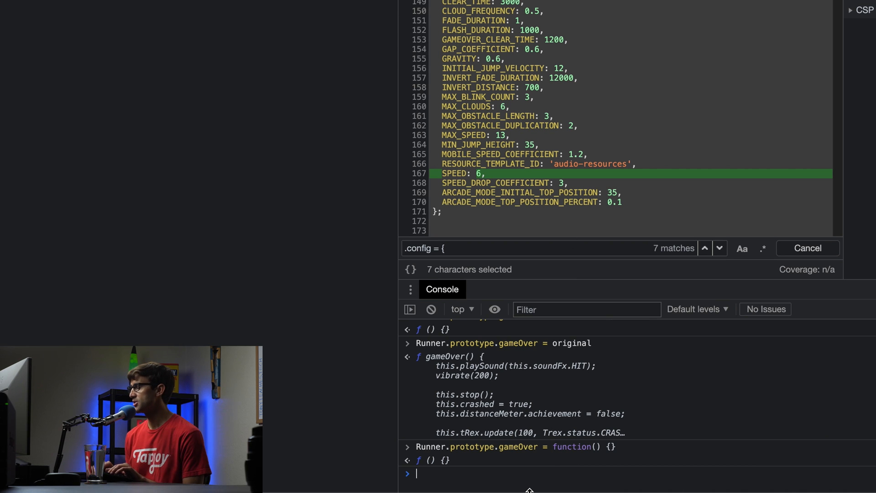
Step: Read Runner.config.SPEED as 6, then reassign it to 100
text(Runner)
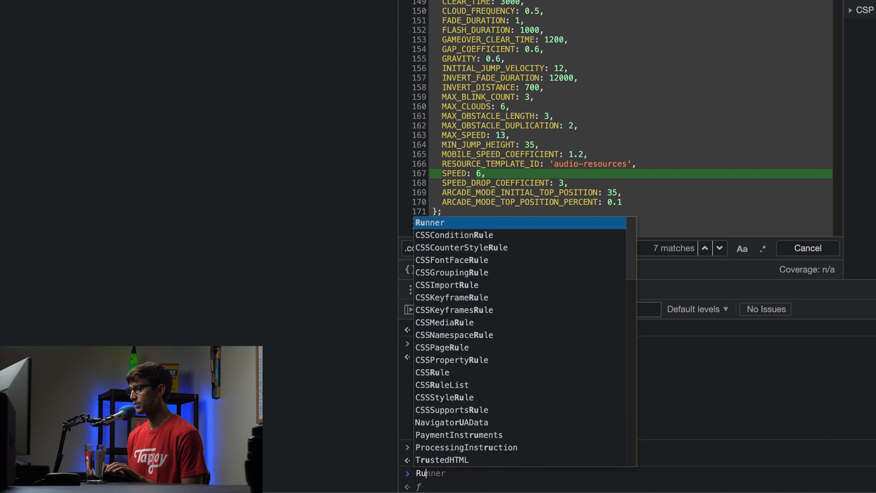
text(.config.SPEED)
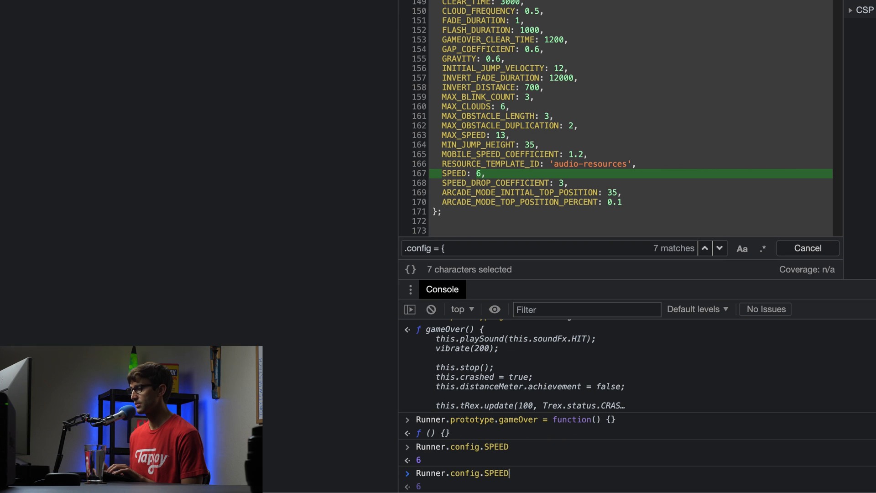
text(=)
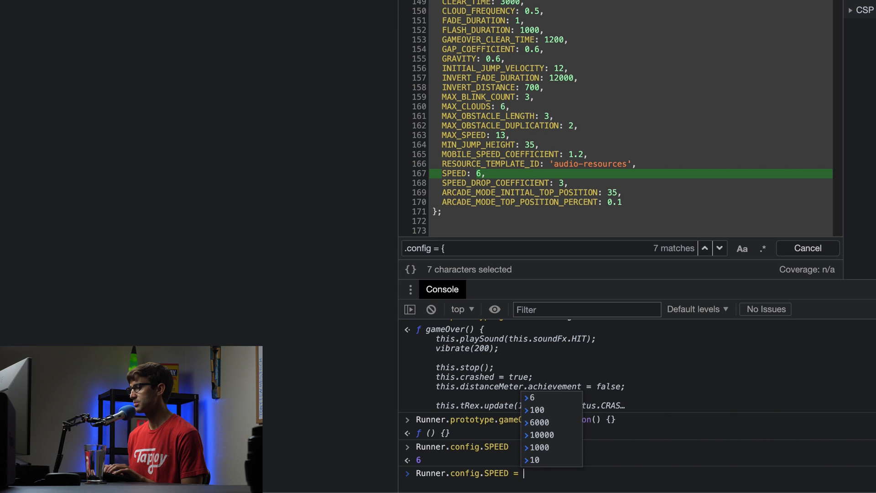
key(Escape)
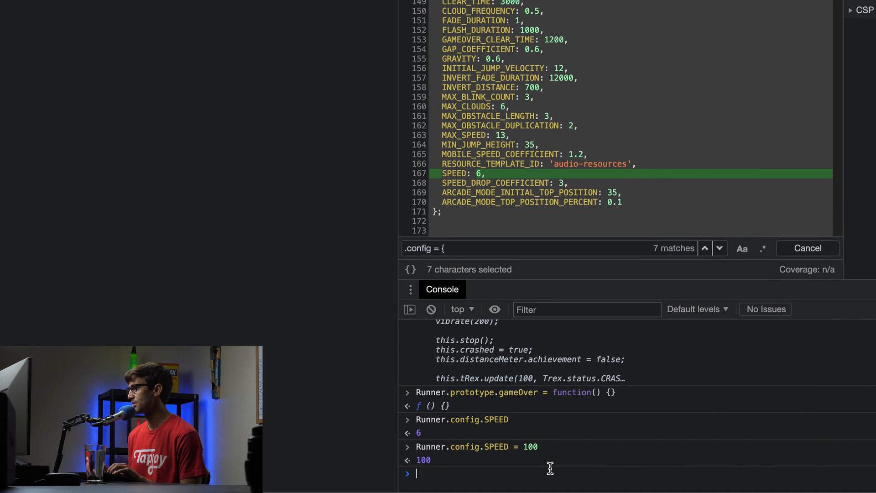
text(Runner.config.SPEED = 5)
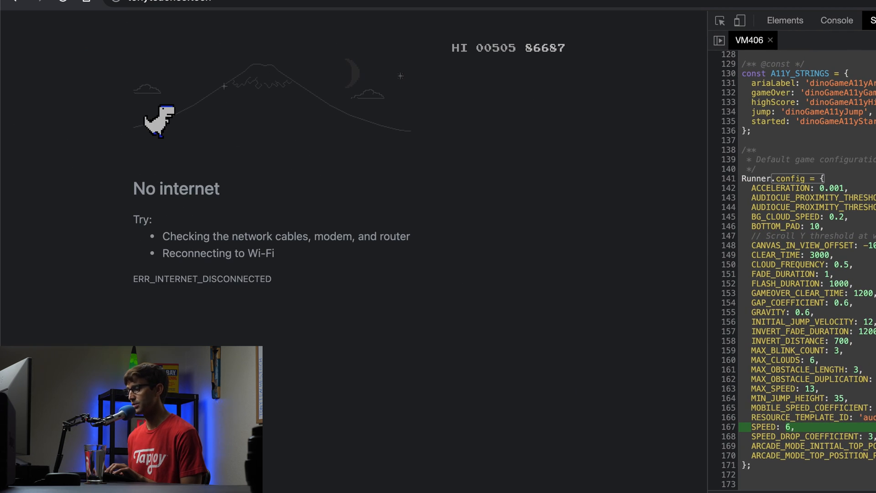
mouse_move(542, 338)
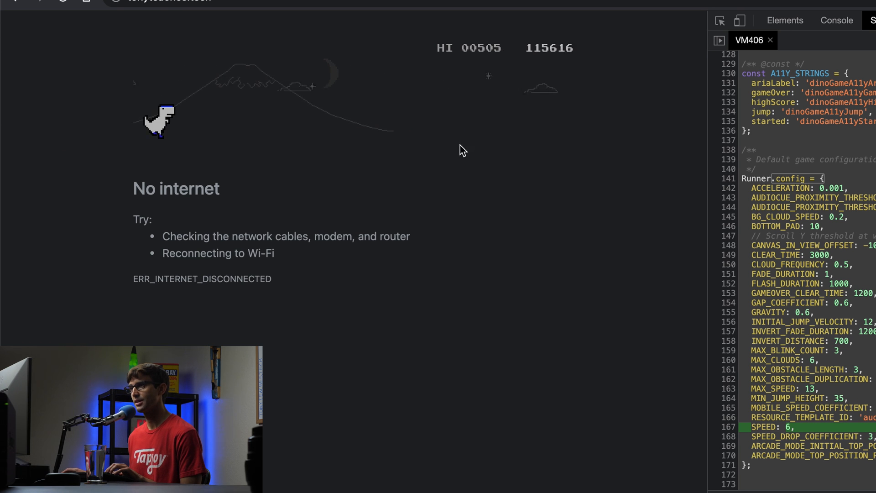
mouse_move(389, 139)
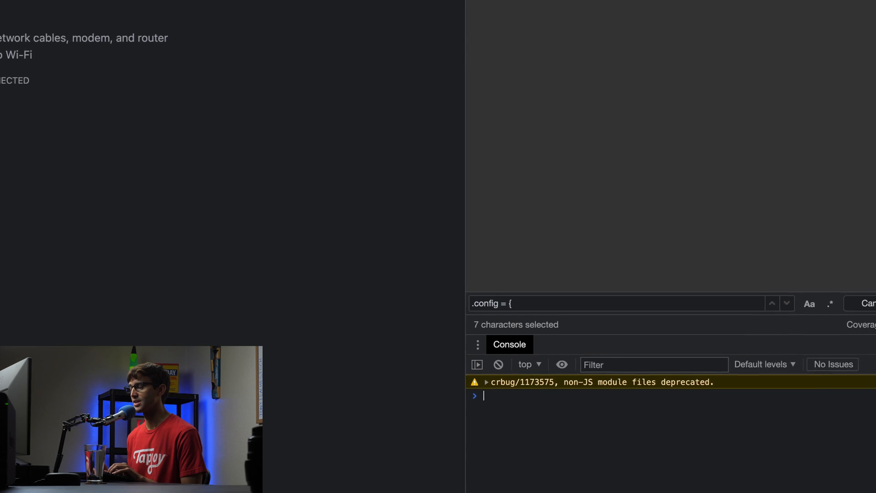
Step: Run Runner.config.SPEED = 100, play until crashing, and restart the run
text(Runner.config.SPEED = 100)
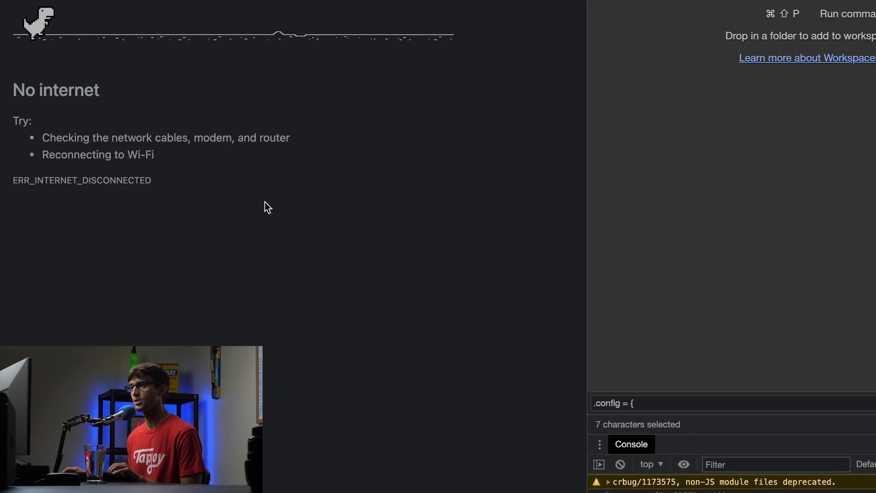
key(space)
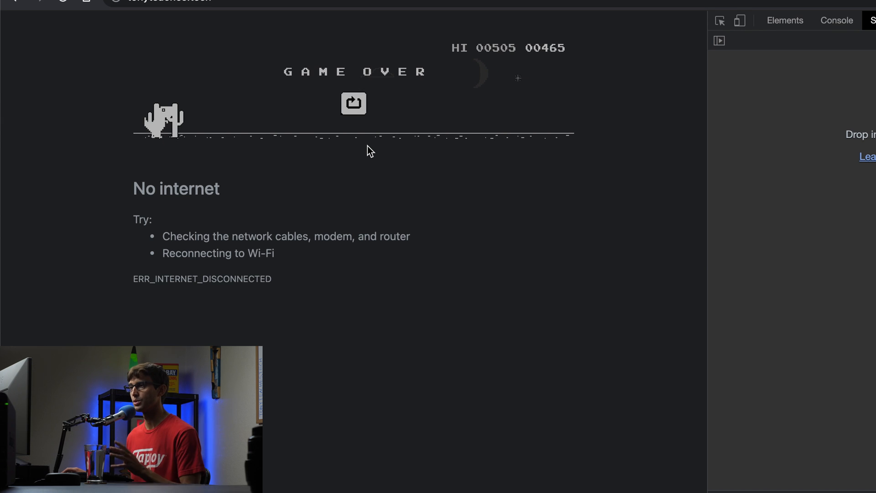
mouse_move(396, 114)
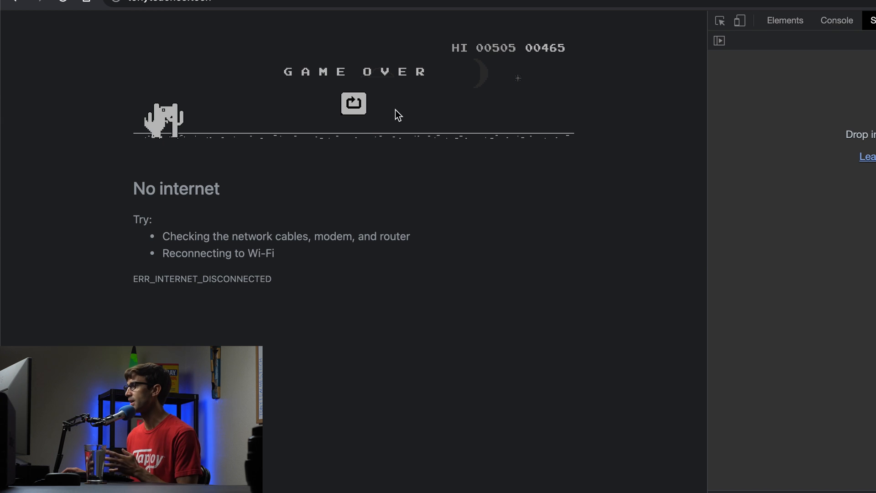
mouse_move(401, 89)
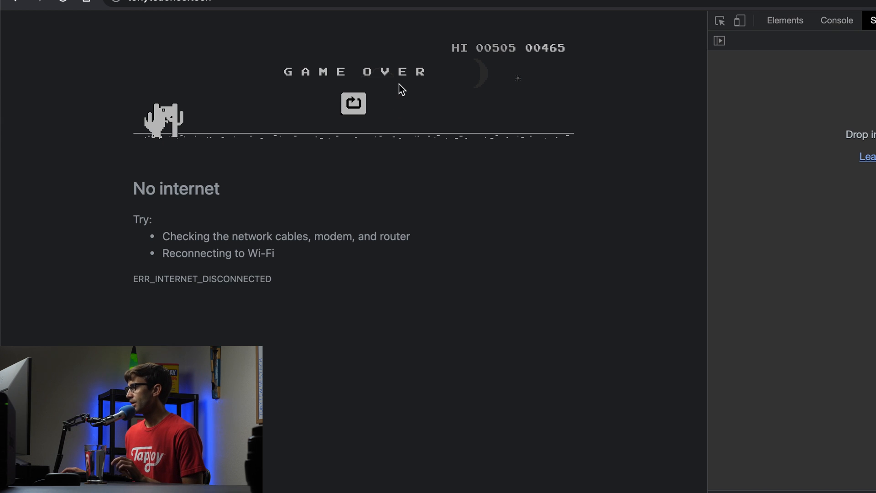
click(353, 103)
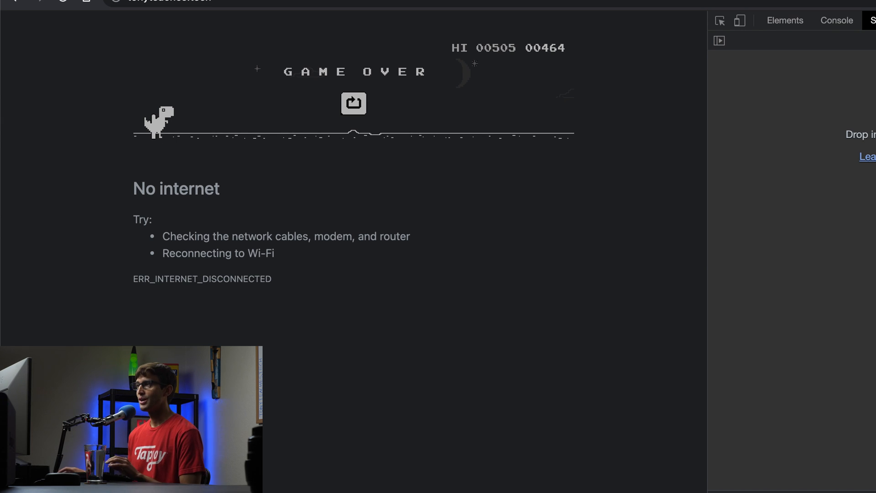
mouse_move(509, 58)
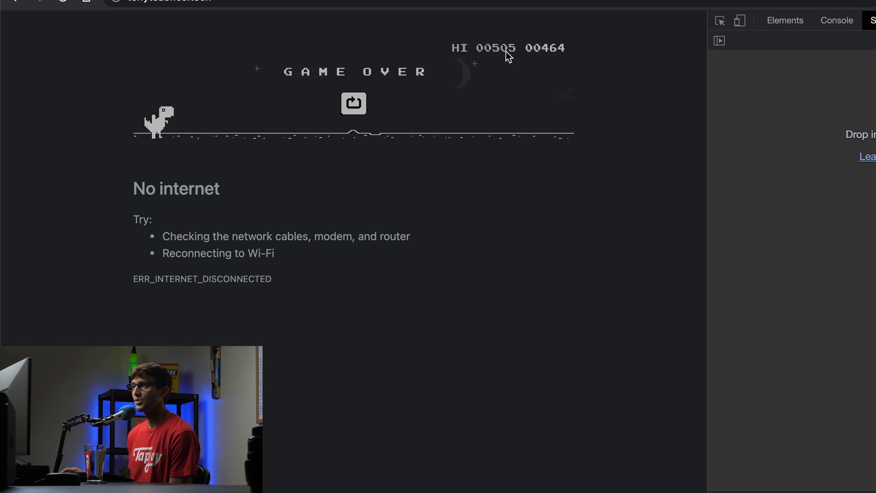
mouse_move(515, 69)
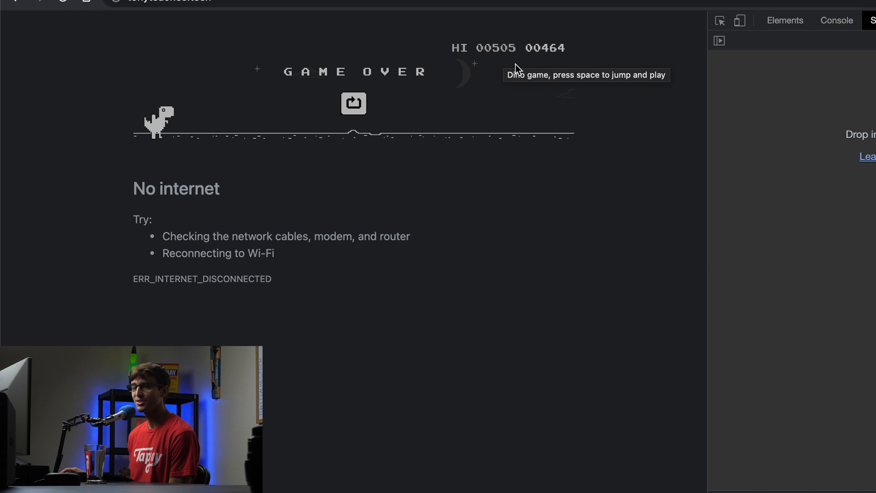
mouse_move(518, 22)
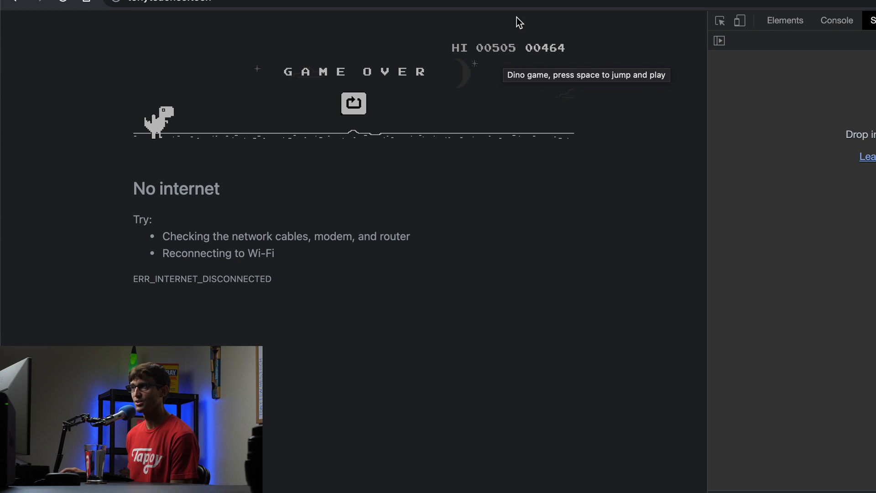
mouse_move(501, 48)
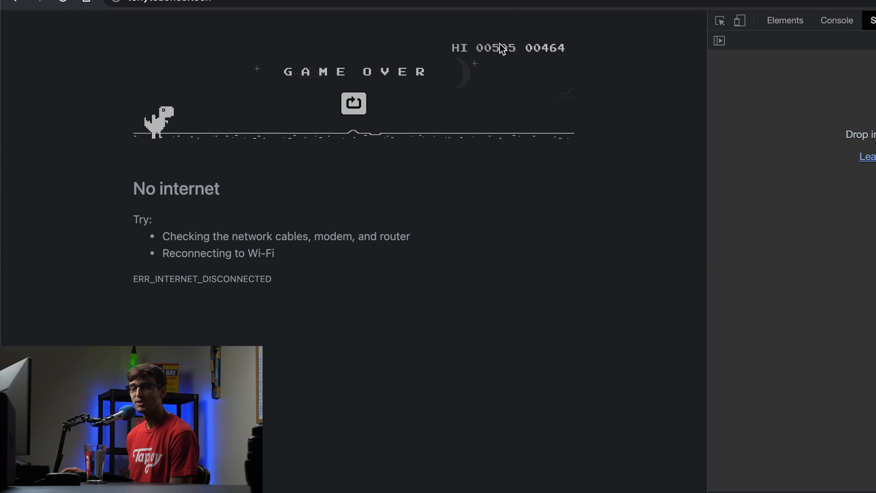
mouse_move(496, 58)
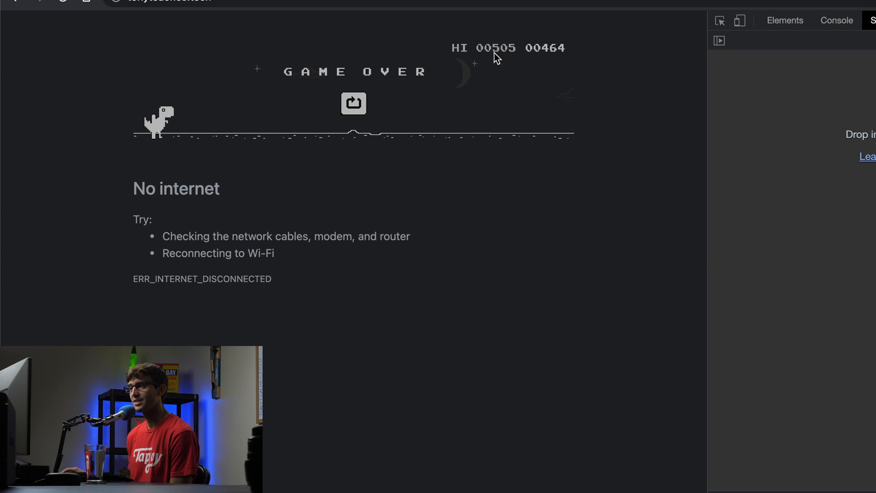
mouse_move(473, 61)
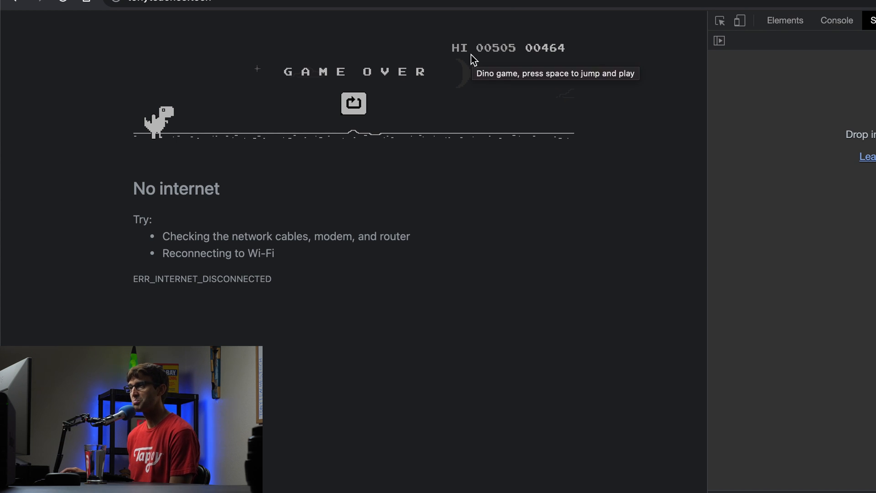
mouse_move(493, 55)
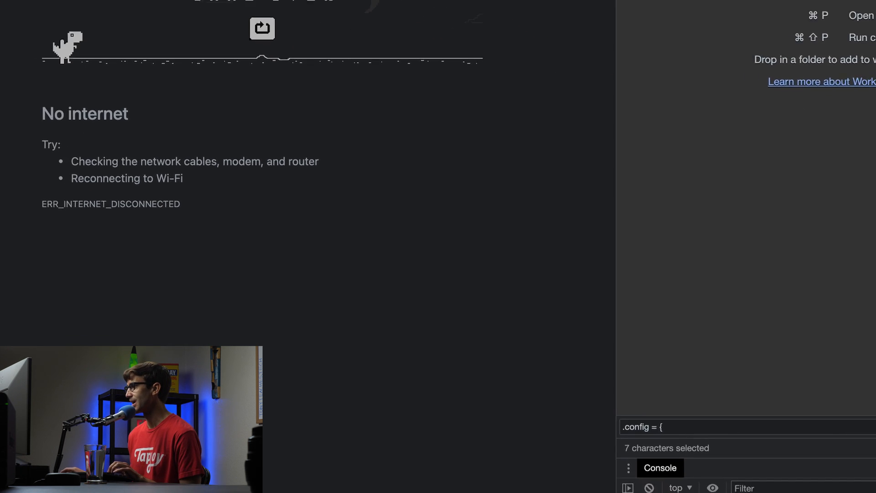
Step: Evaluate Runner.instance_.saveHighScore to confirm it is a function
key(Return)
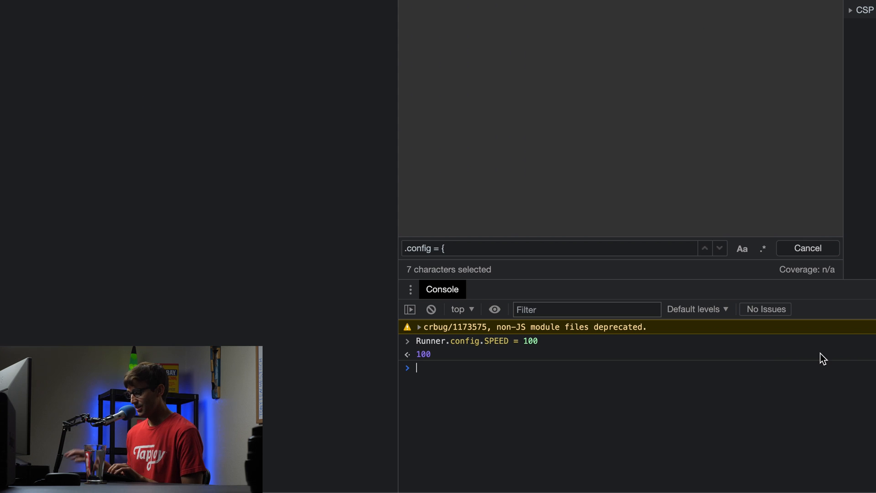
text(Runner.)
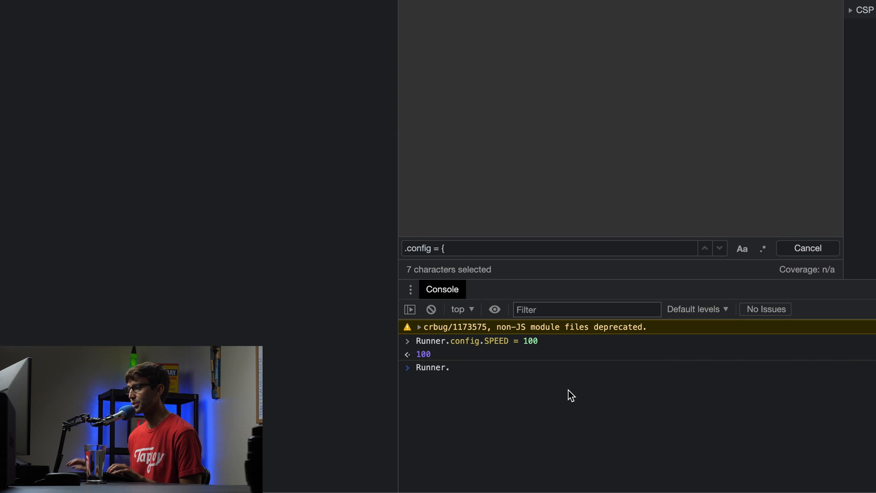
text(instance_.saveHighScore)
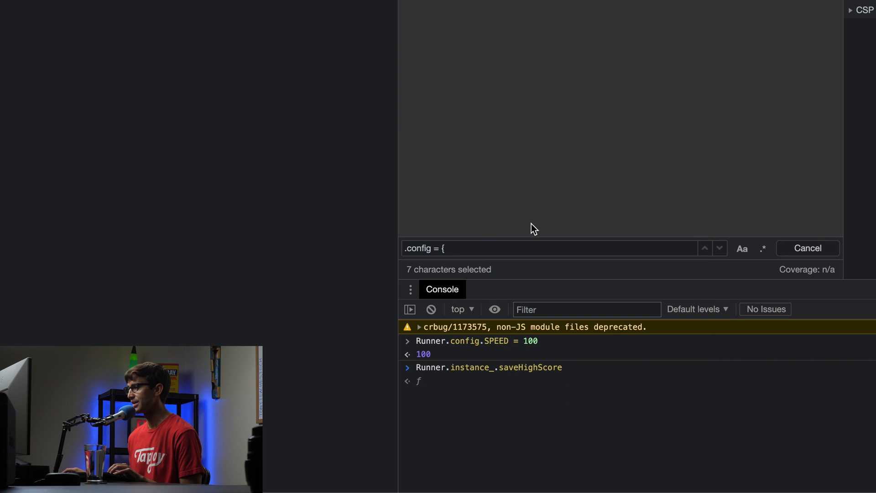
mouse_move(503, 71)
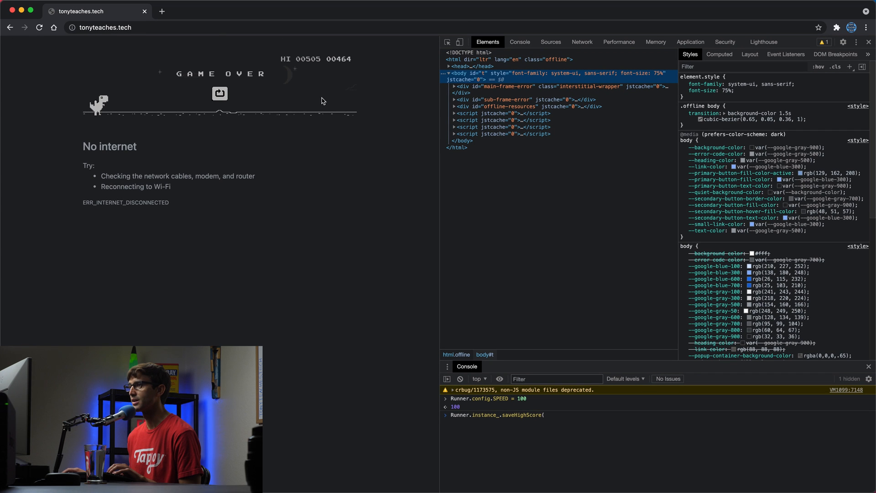
Step: Search the source for saveHighScore( and step to its definition at line 1144
click(223, 27)
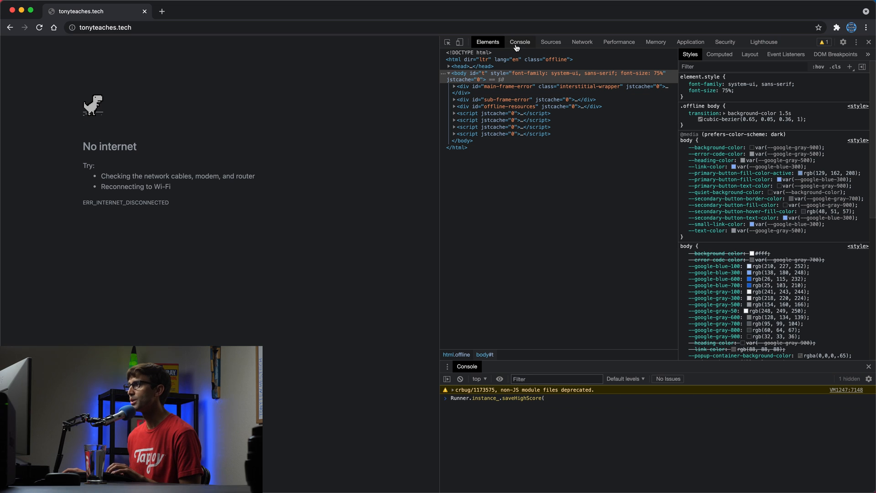
click(551, 42)
text(saveHighScore)
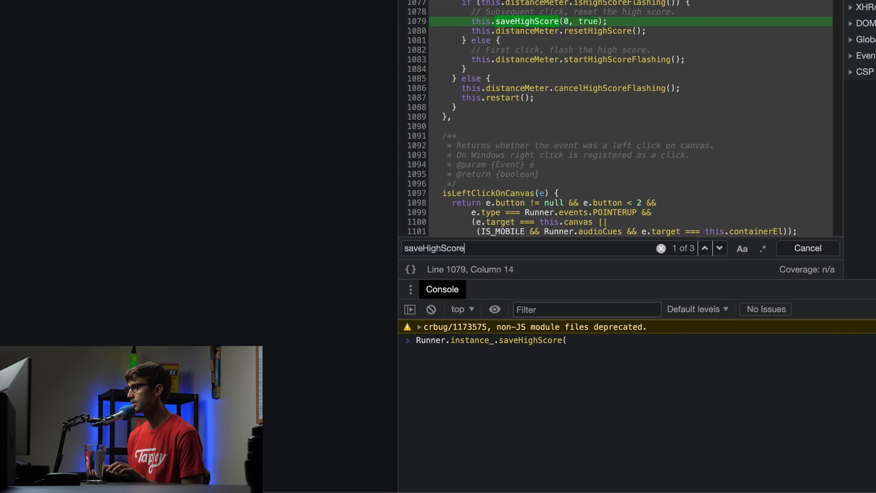
click(720, 248)
text(()
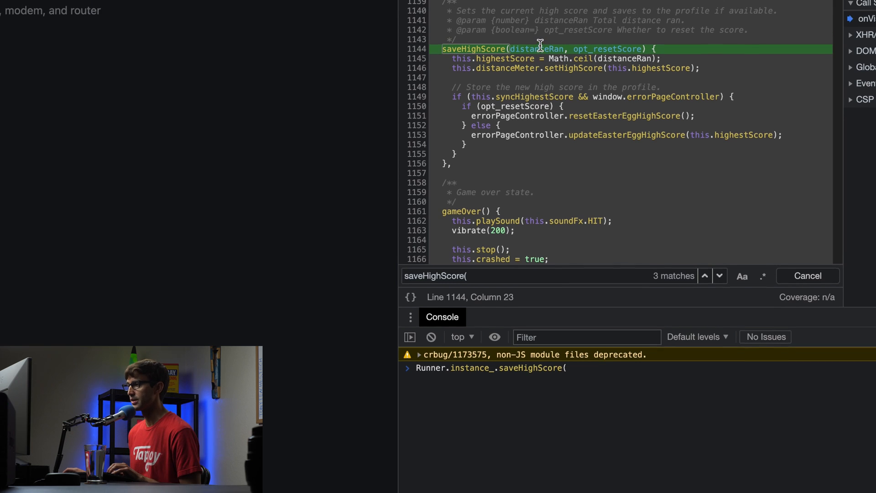
scroll(up, 3)
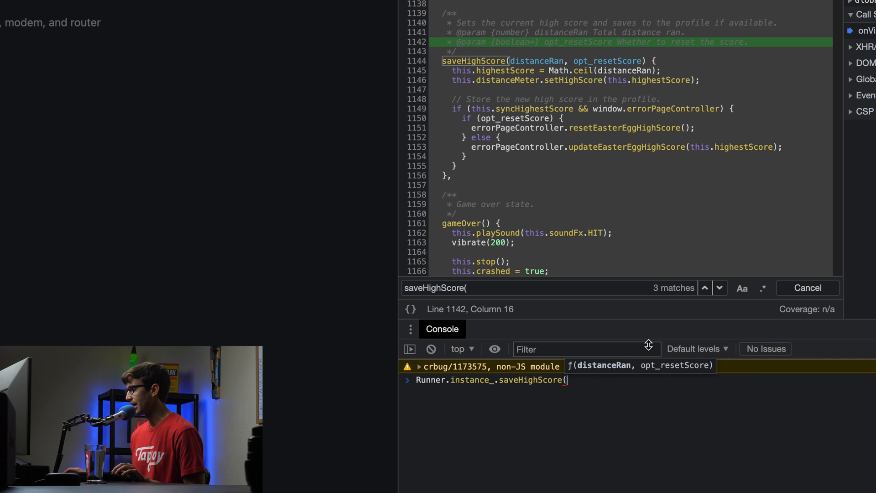
mouse_move(558, 408)
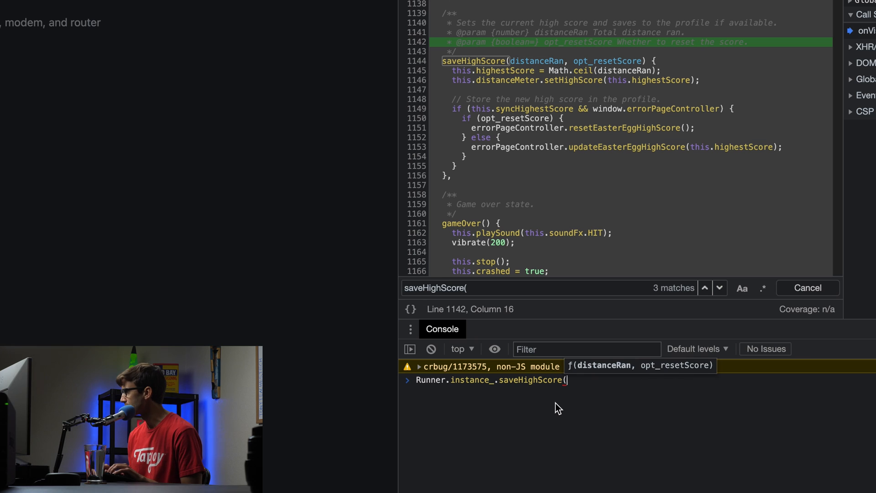
Step: Complete and run Runner.instance_.saveHighScore(999999,0), stopping at the breakpoint
text(9999)
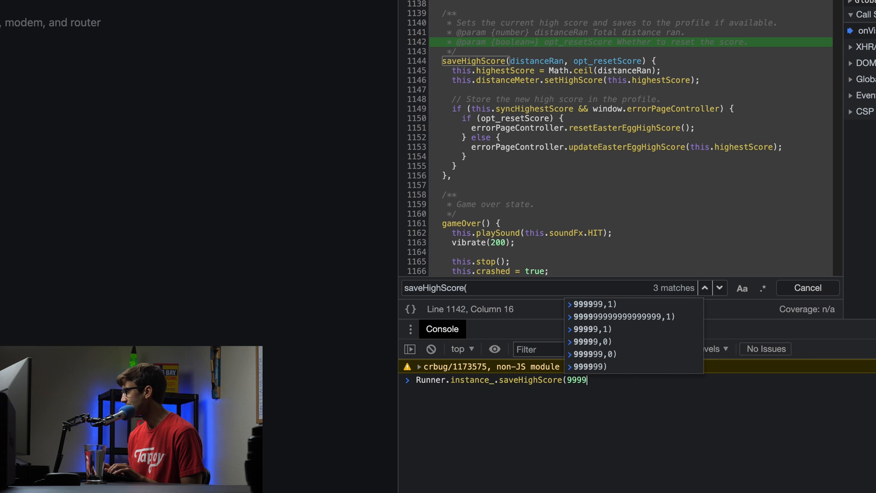
text(99)
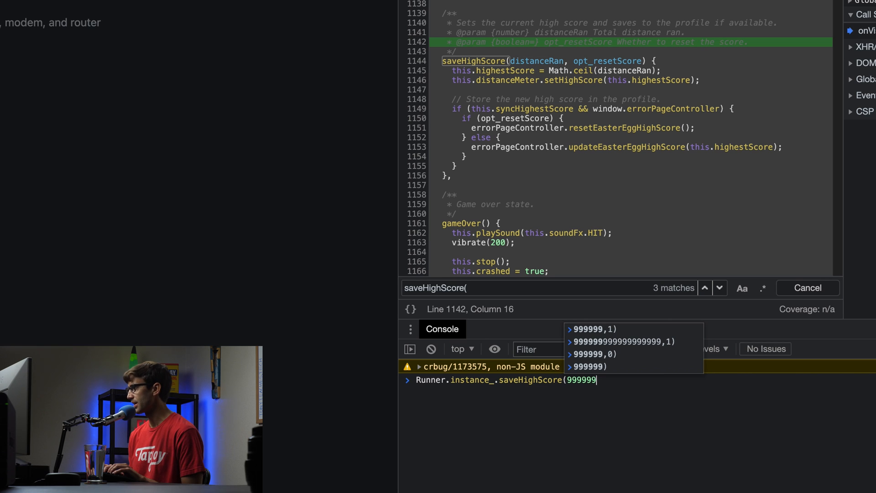
text(,0)
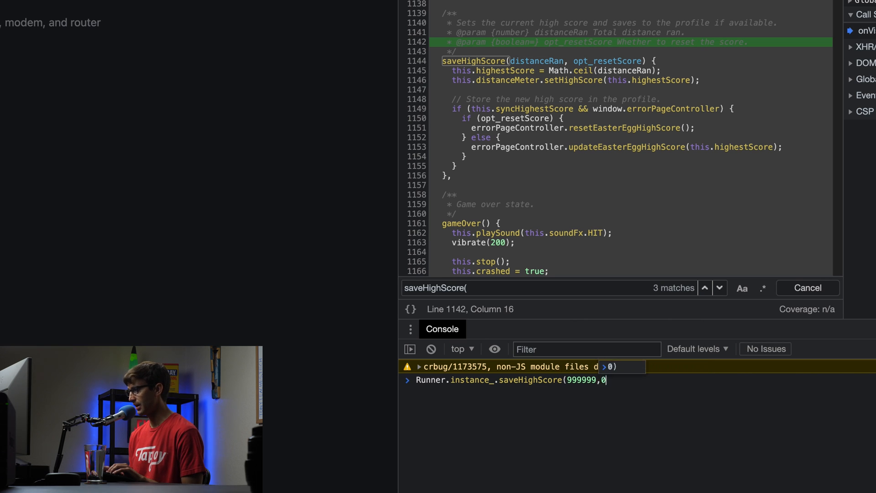
text())
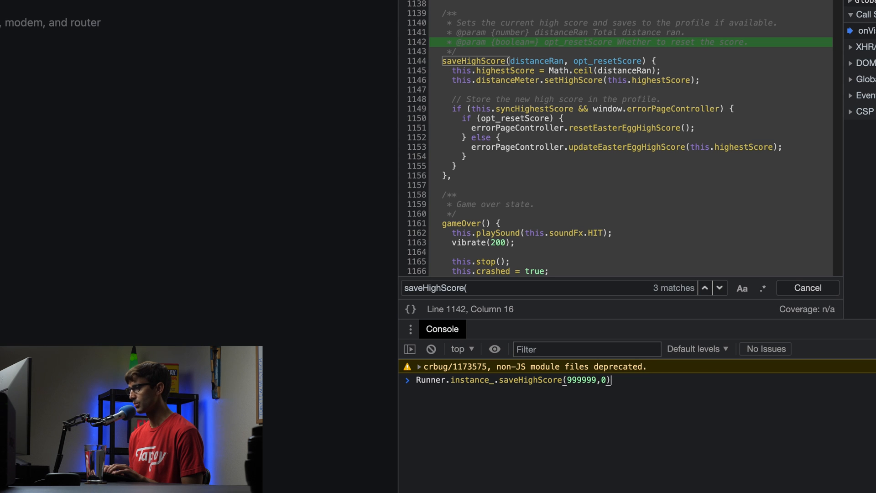
key(Return)
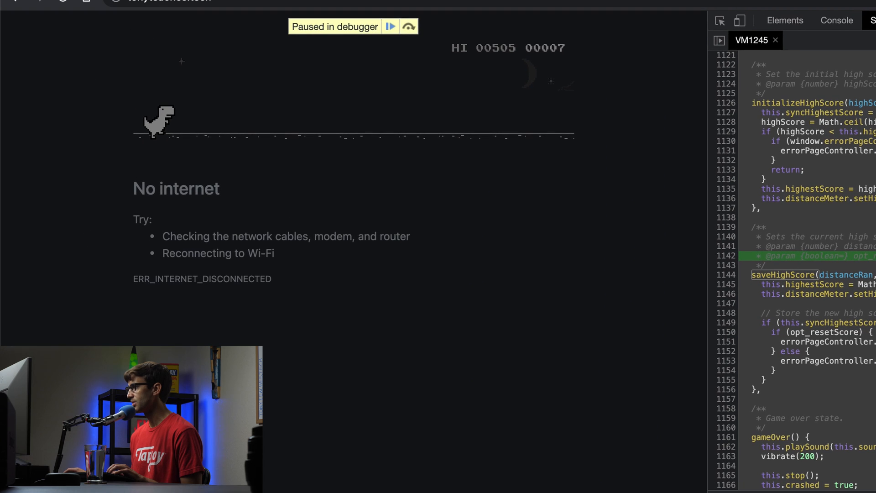
mouse_move(407, 54)
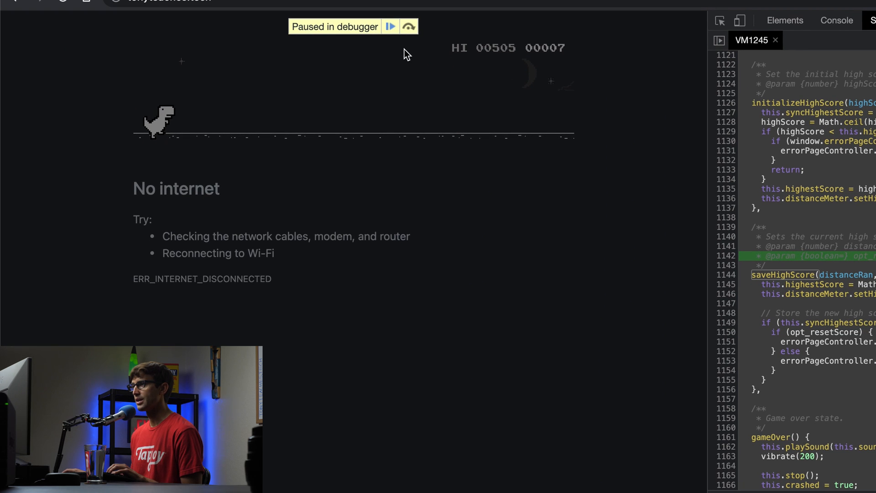
Step: Resume the paused script from the 'Paused in debugger' overlay
click(390, 26)
text(999999/2)
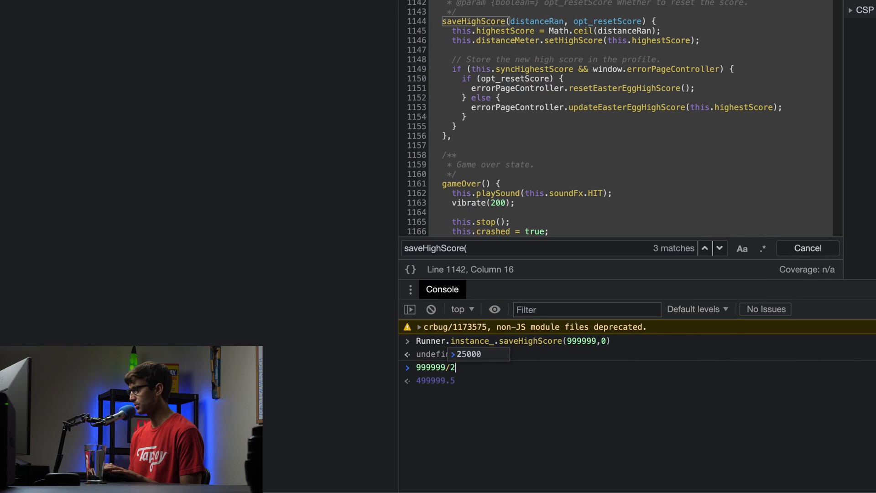
Step: Evaluate 999999/25000 and 999999*40, then retype Runner.instance_.saveHighScore(999999,0)
text(5000)
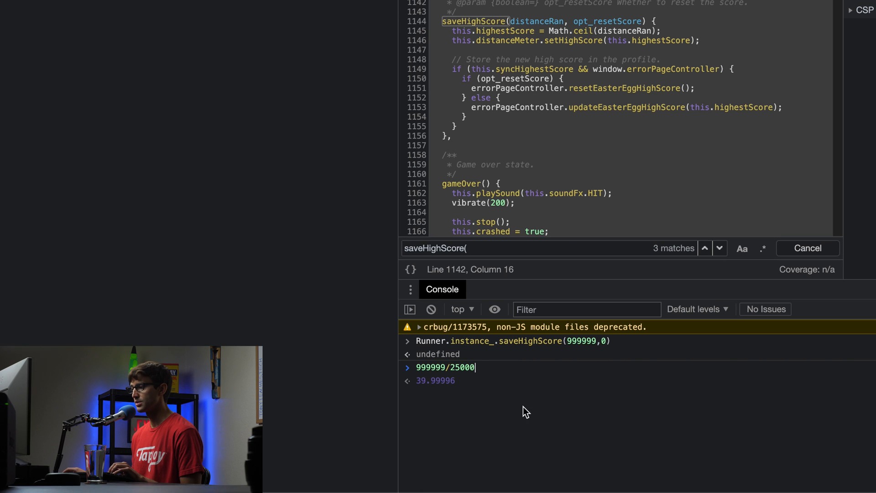
mouse_move(482, 406)
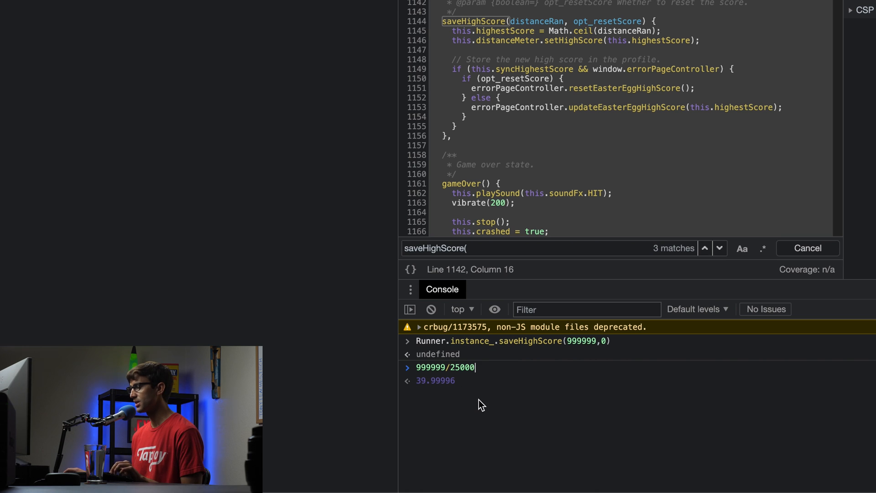
key(Return)
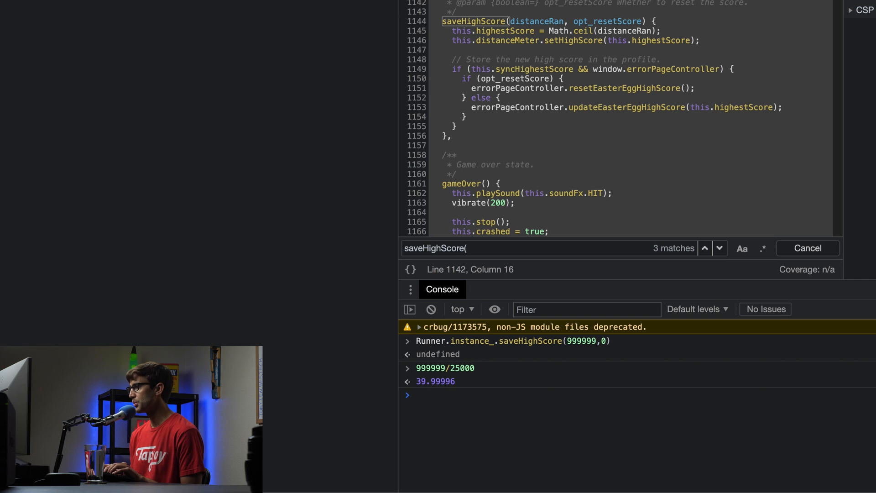
text(999999*40)
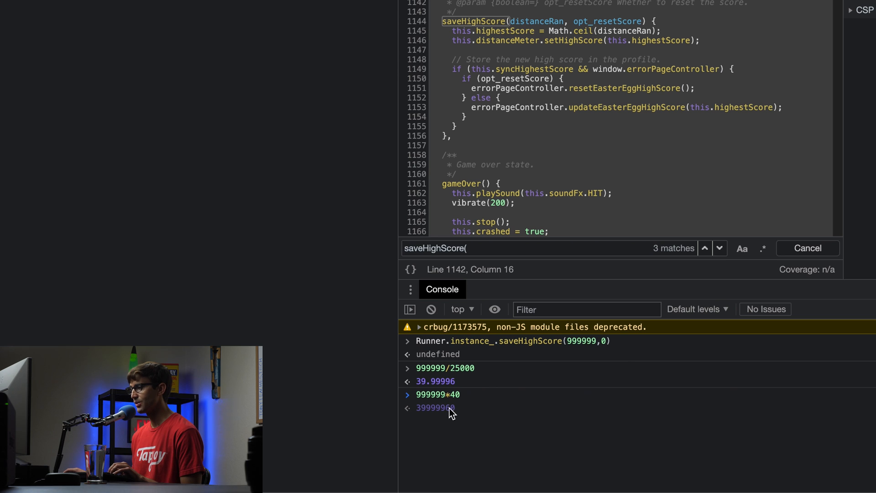
mouse_move(568, 359)
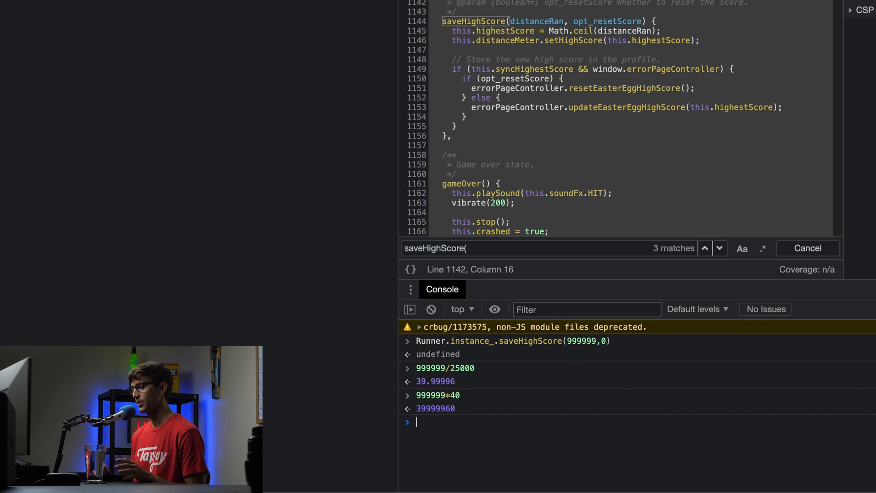
text(Runner.instance_.saveHighScore(999999,0))
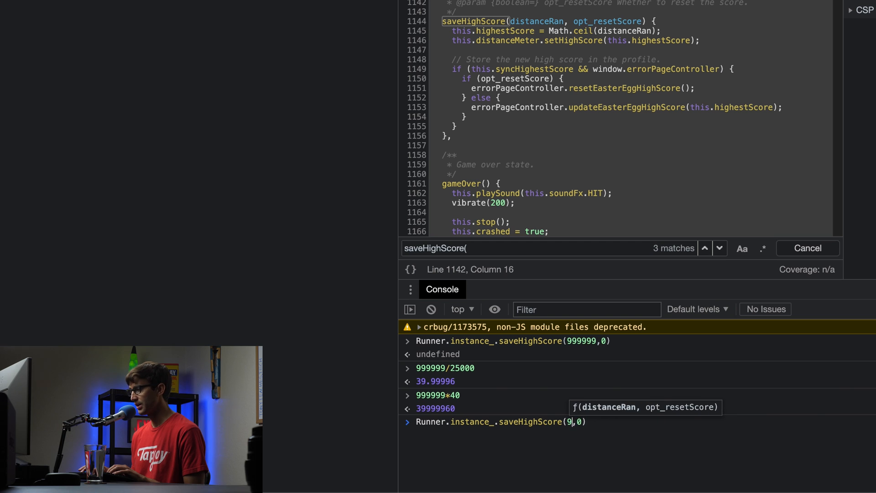
Step: Run the edited saveHighScore call so the HI counter reads 99999
key(backspace)
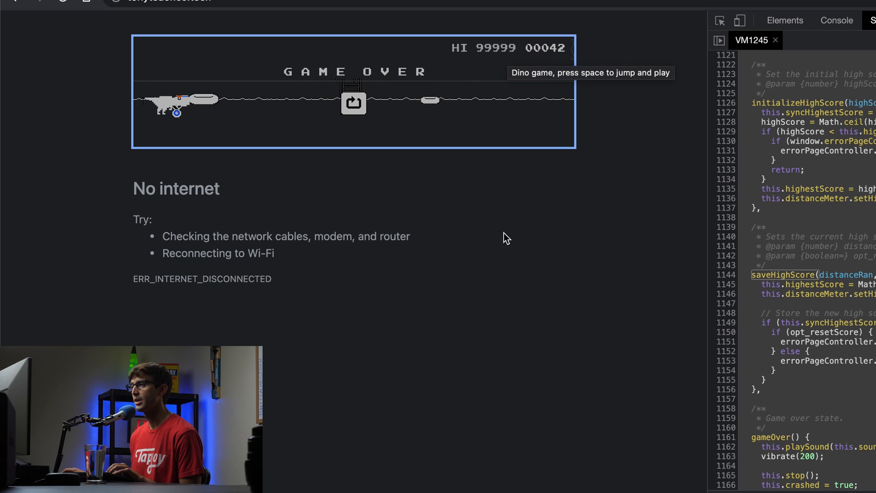
mouse_move(394, 27)
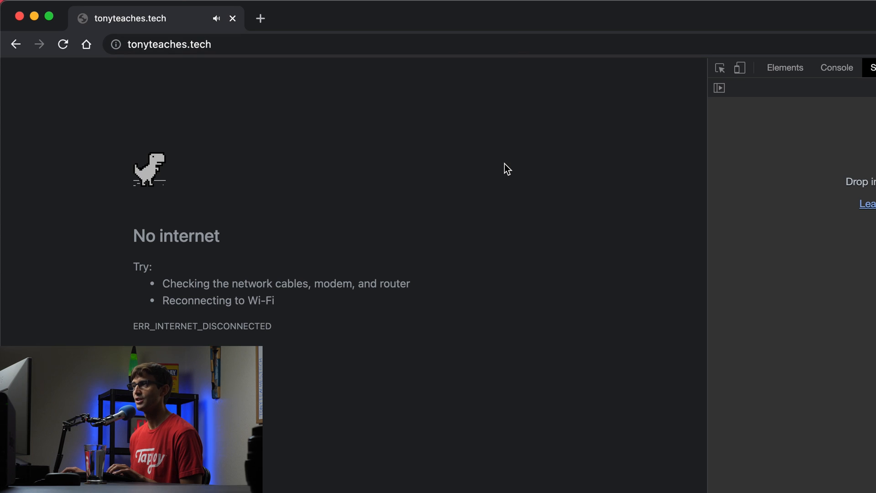
Step: Start a new Dino run with Space, keeping the 99999 high score
key(space)
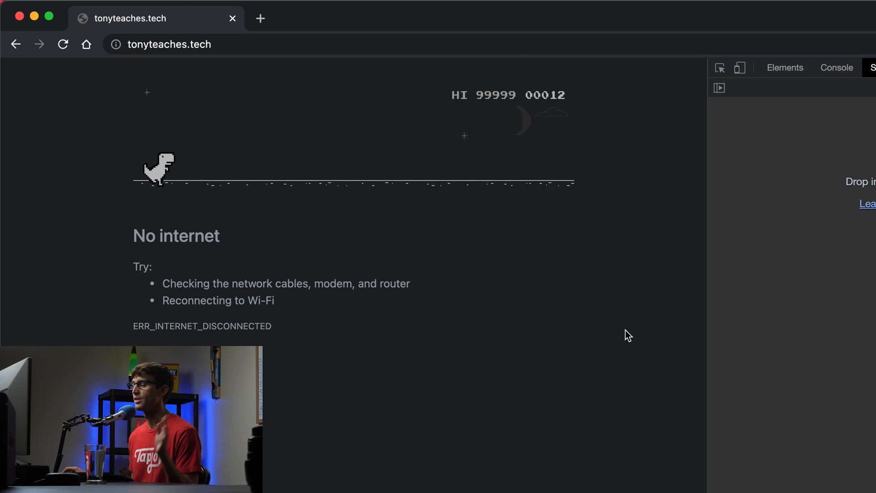